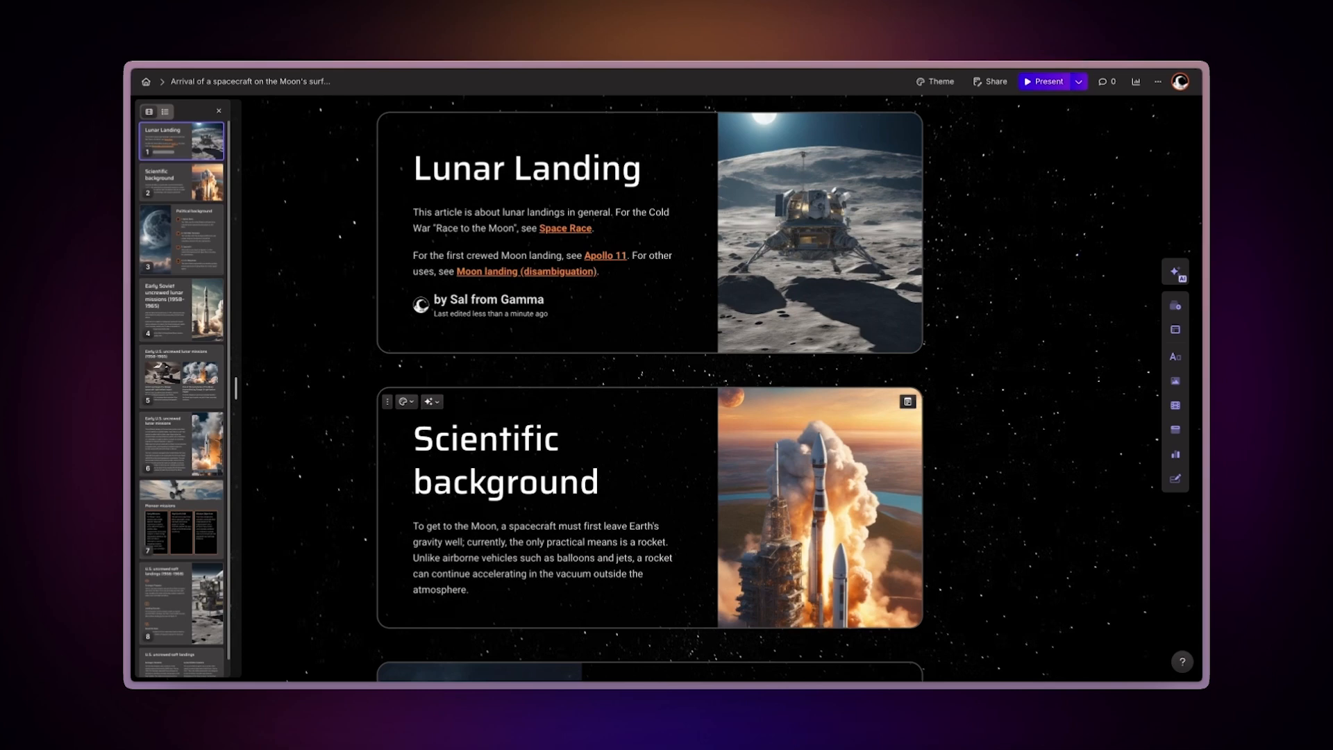
- Scroll through the Lunar Landing presentation before returning to the gammas dashboard
scroll(down, 3)
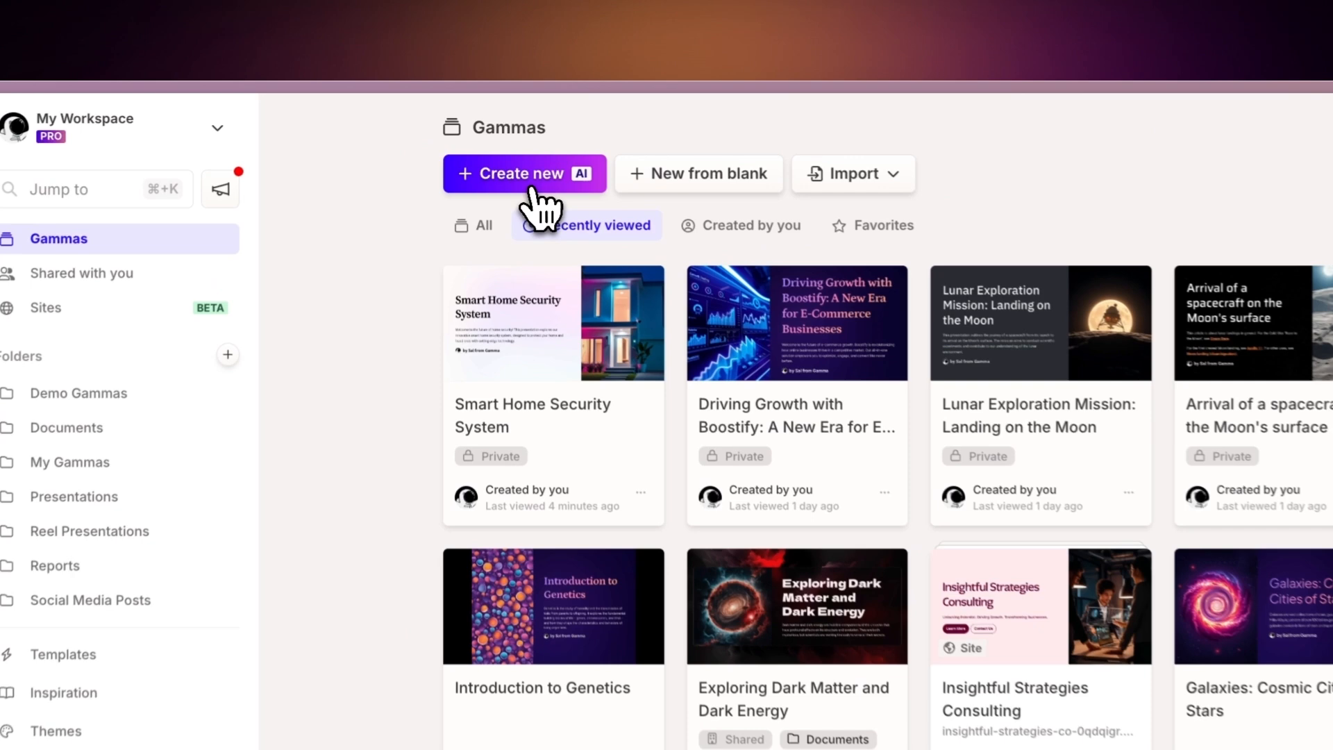
- Start a new AI gamma from a web page, with the Wikipedia Moon_landing address filled in
click(523, 174)
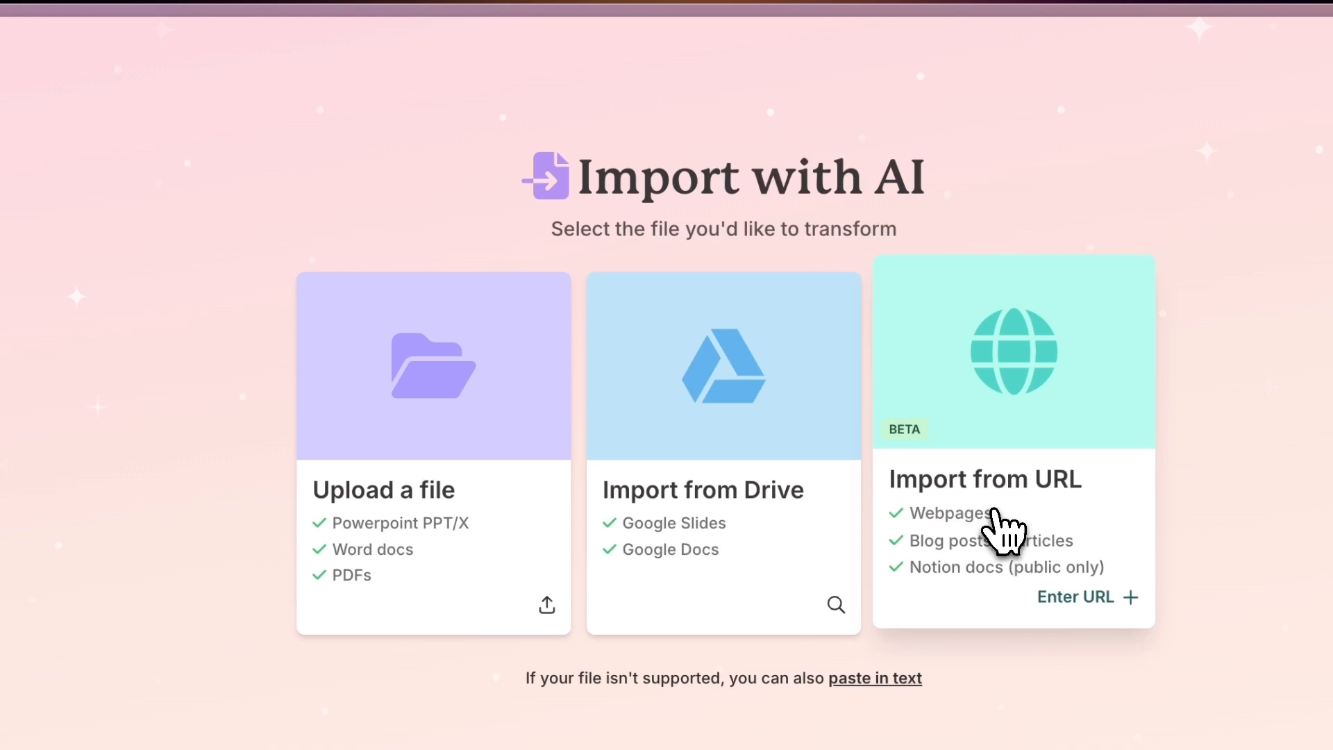
click(1086, 597)
text(https://en.wikipedia.org/wiki/Moon_landing)
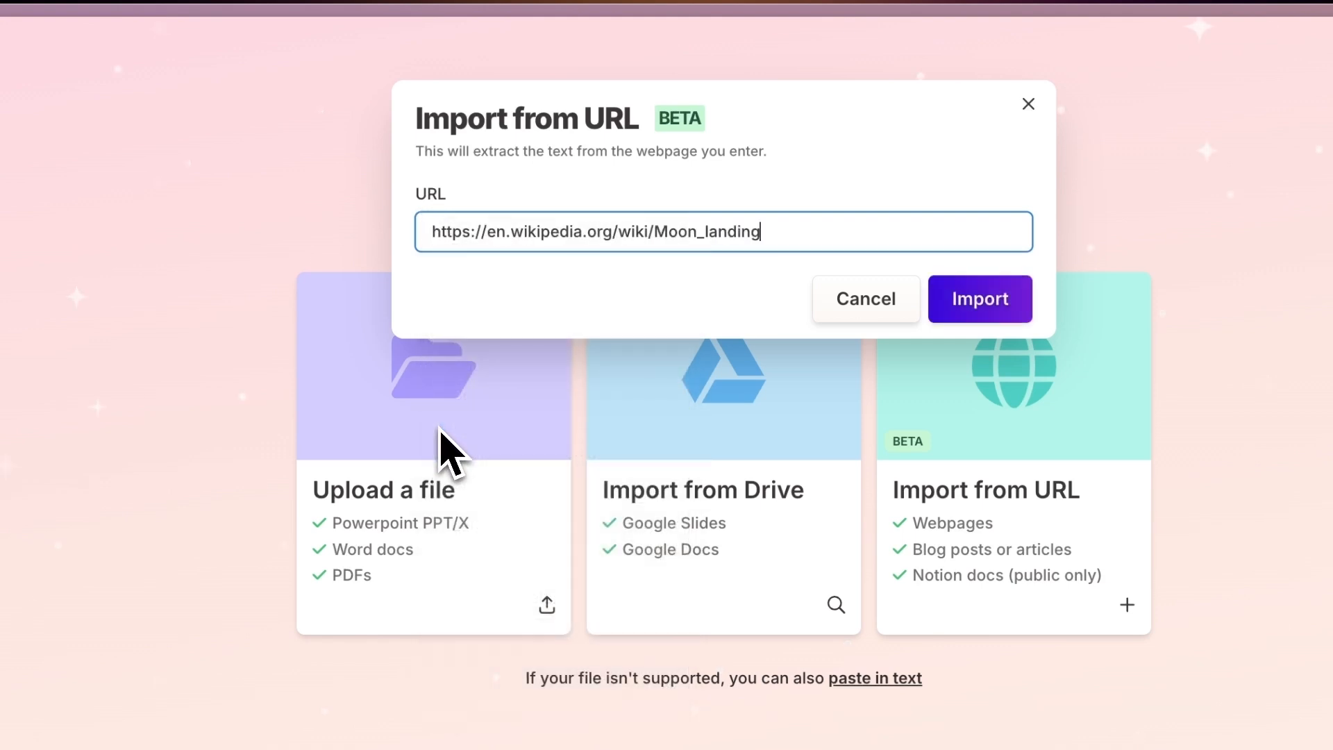
mouse_move(979, 315)
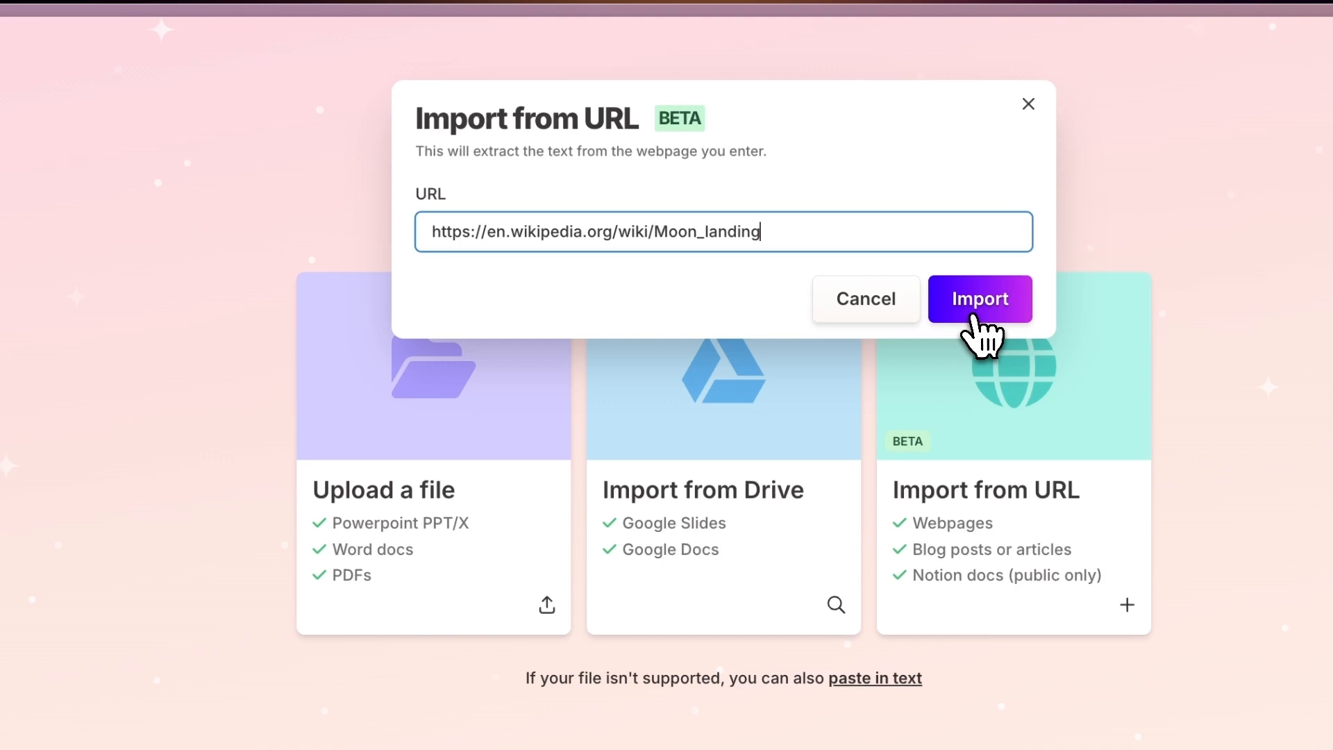
- Import the Wikipedia Moon landing article so its text fills the prompt editor
click(979, 299)
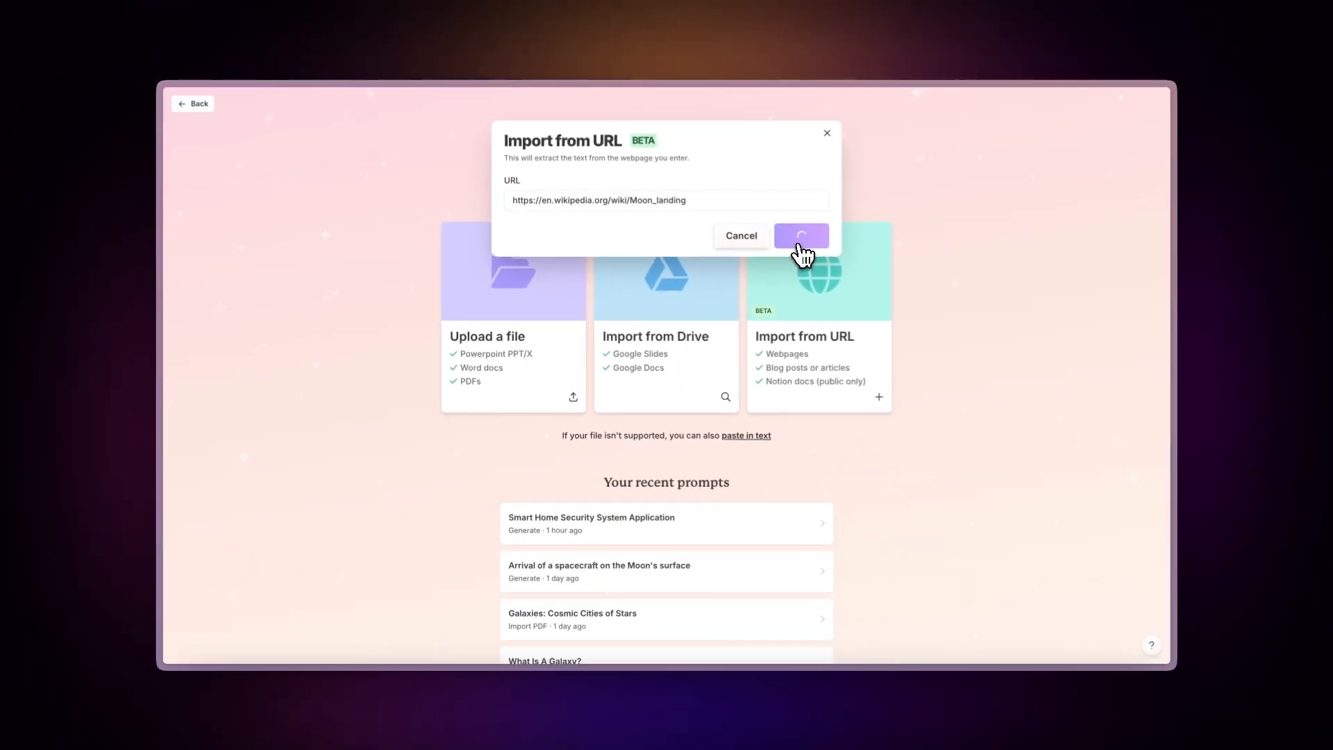
click(799, 236)
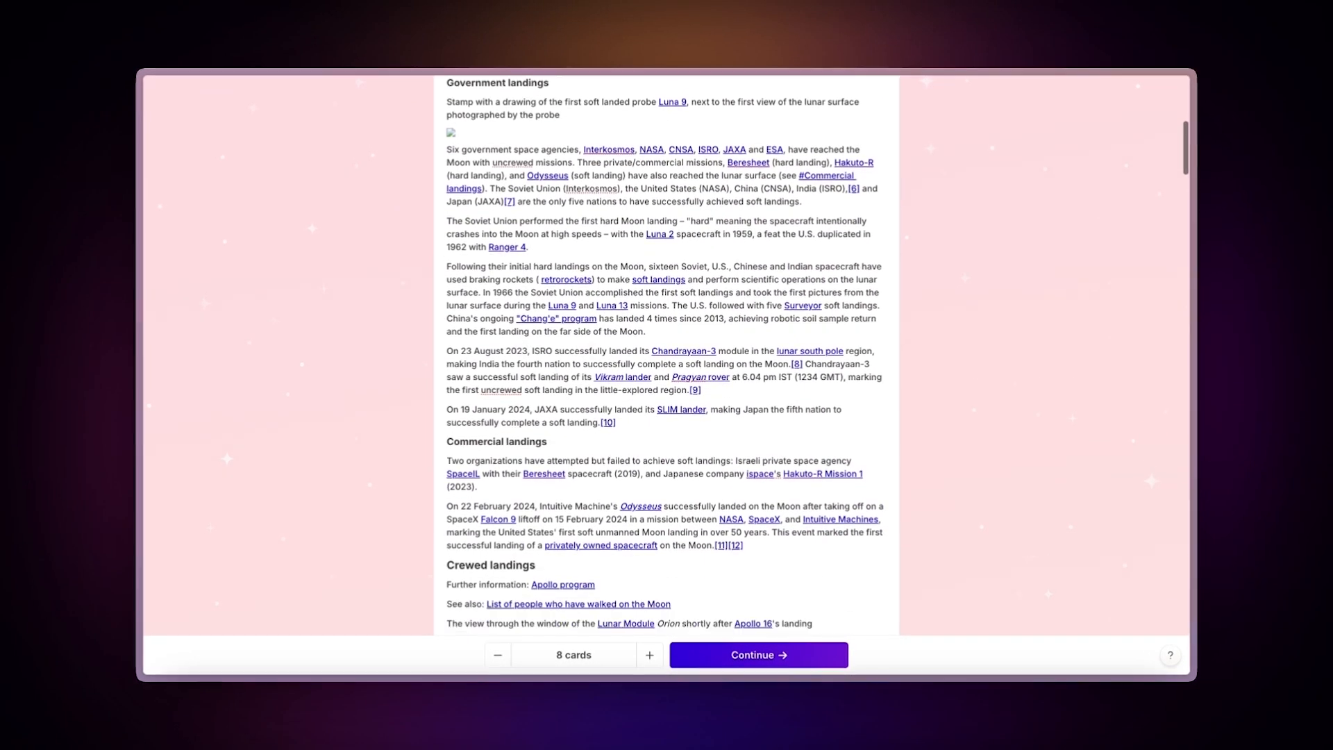
scroll(down, 3)
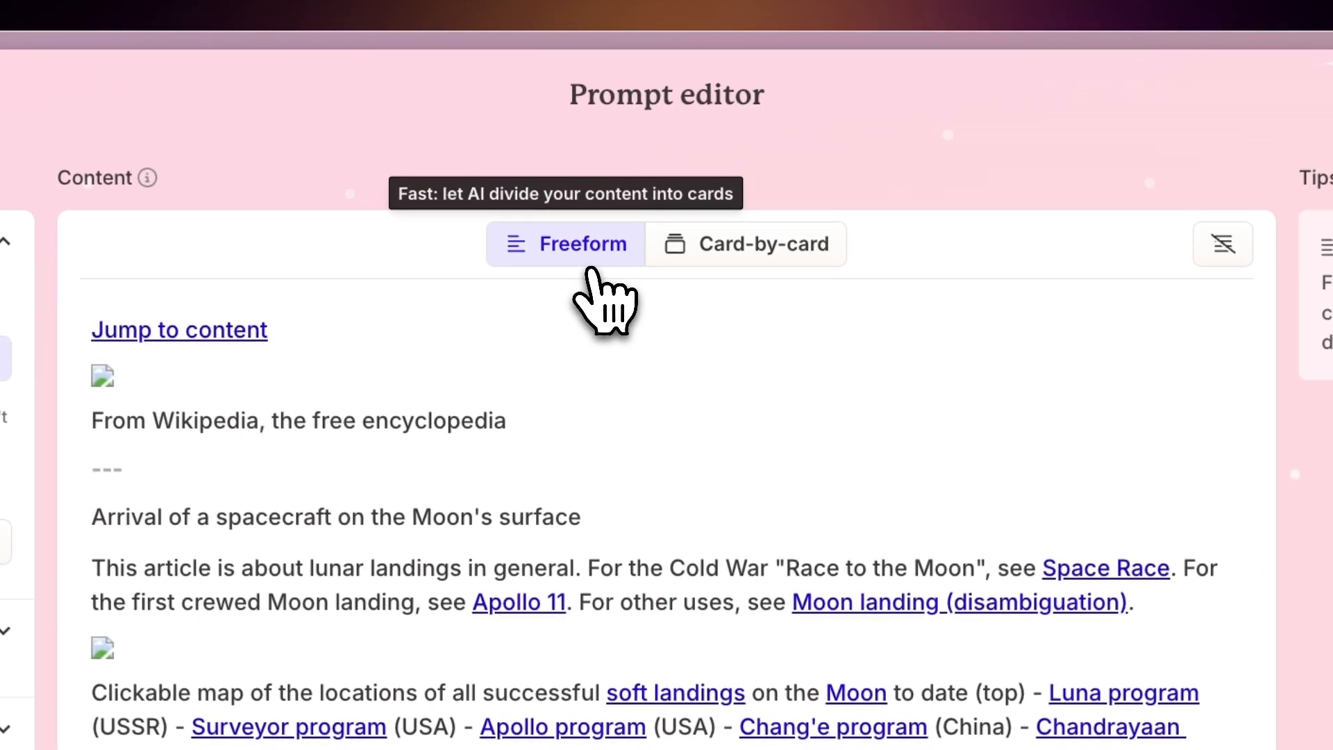
mouse_move(763, 244)
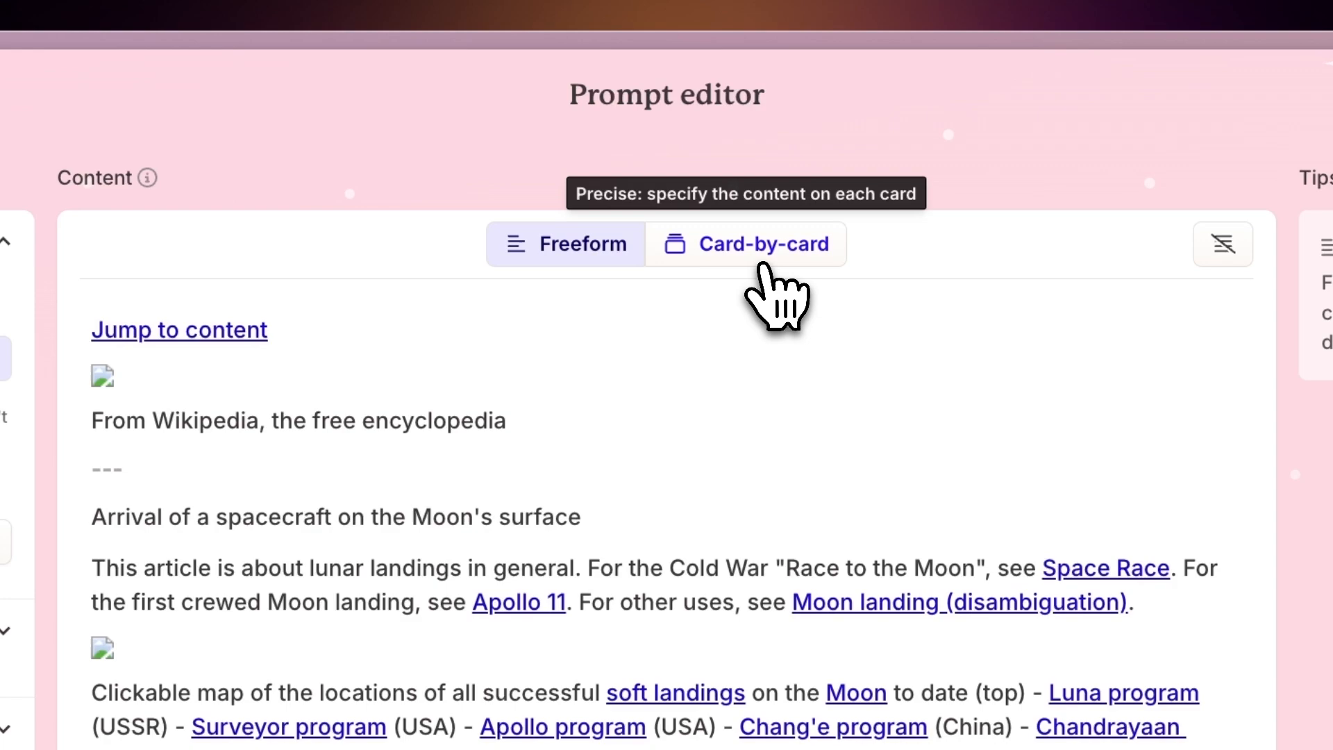
- Try card-by-card splitting, return to freeform, and raise the card count to 7
click(744, 245)
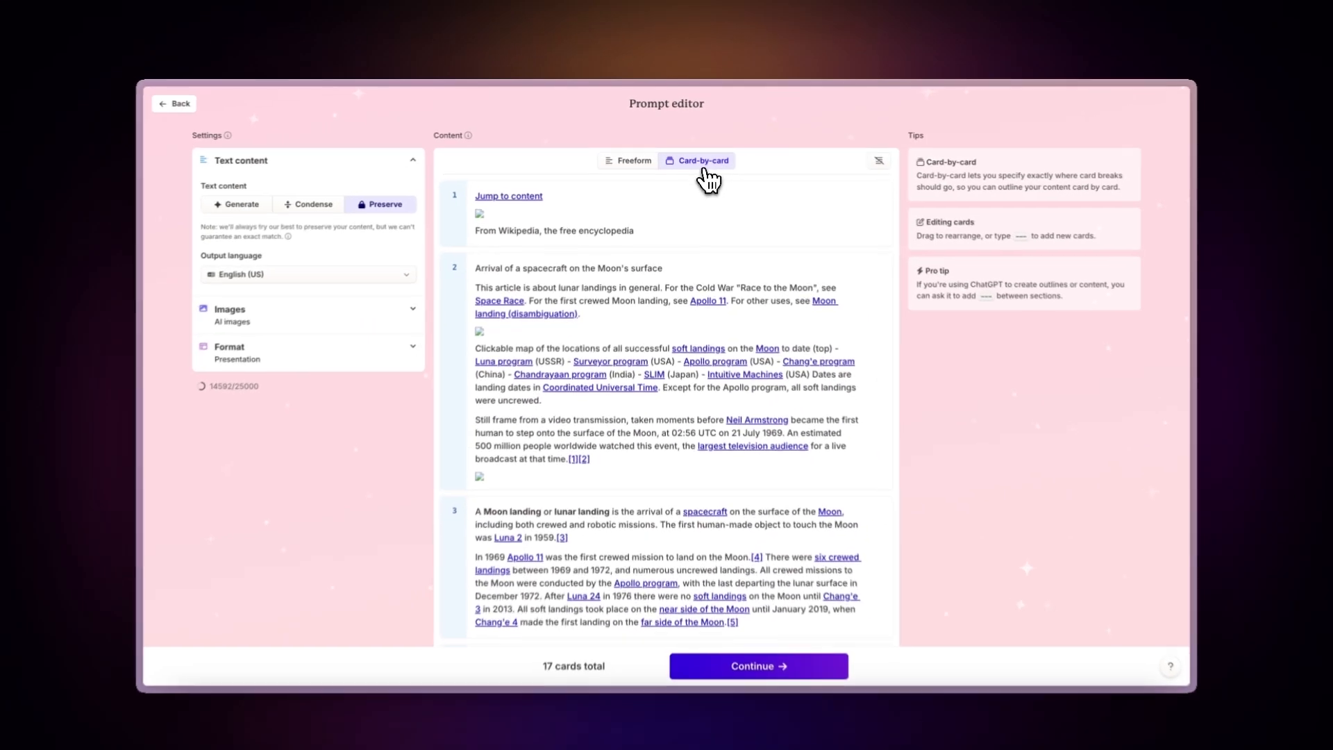
click(629, 160)
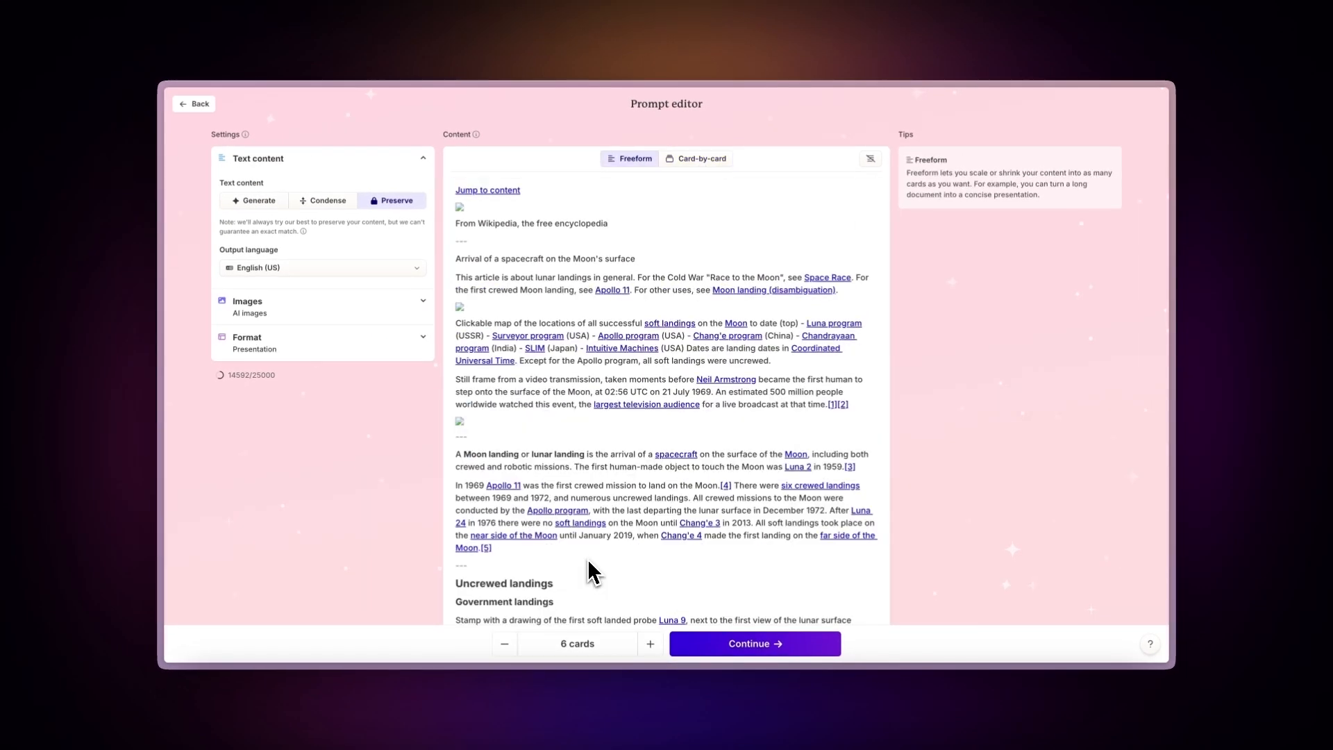
click(650, 642)
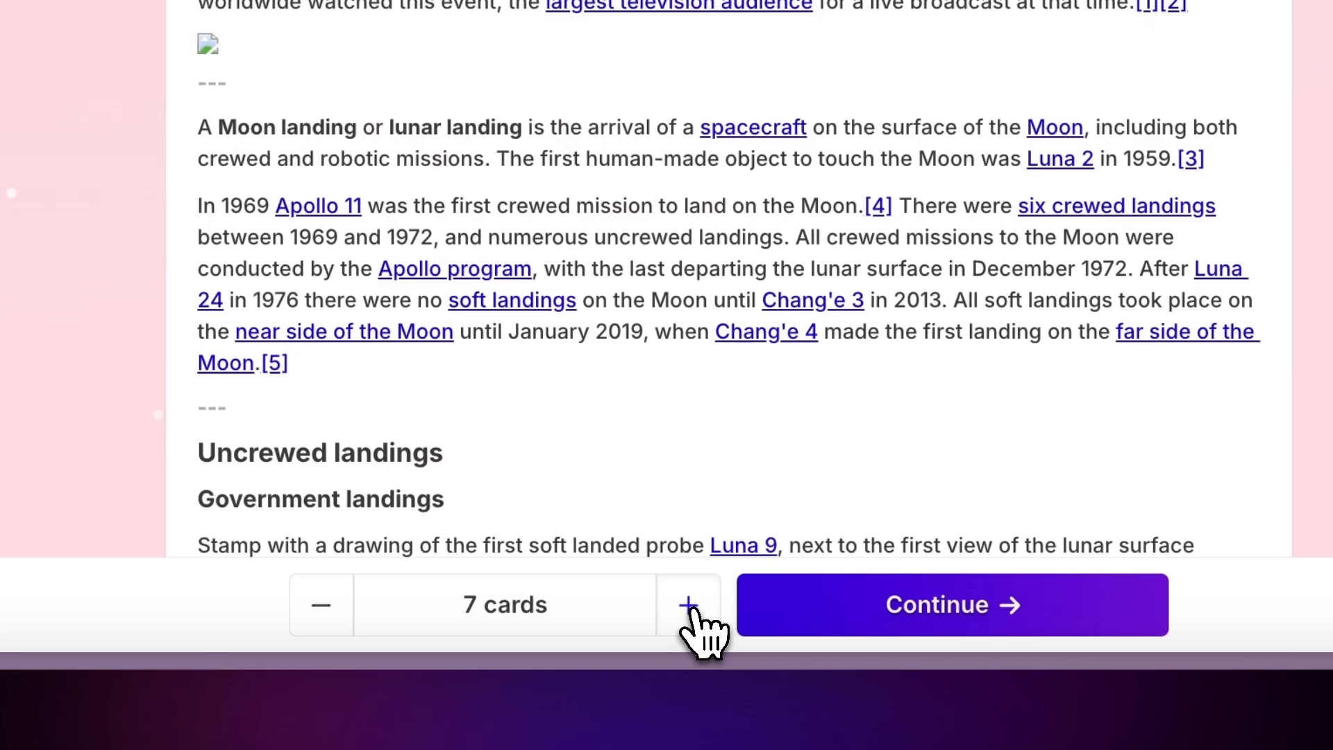
click(687, 604)
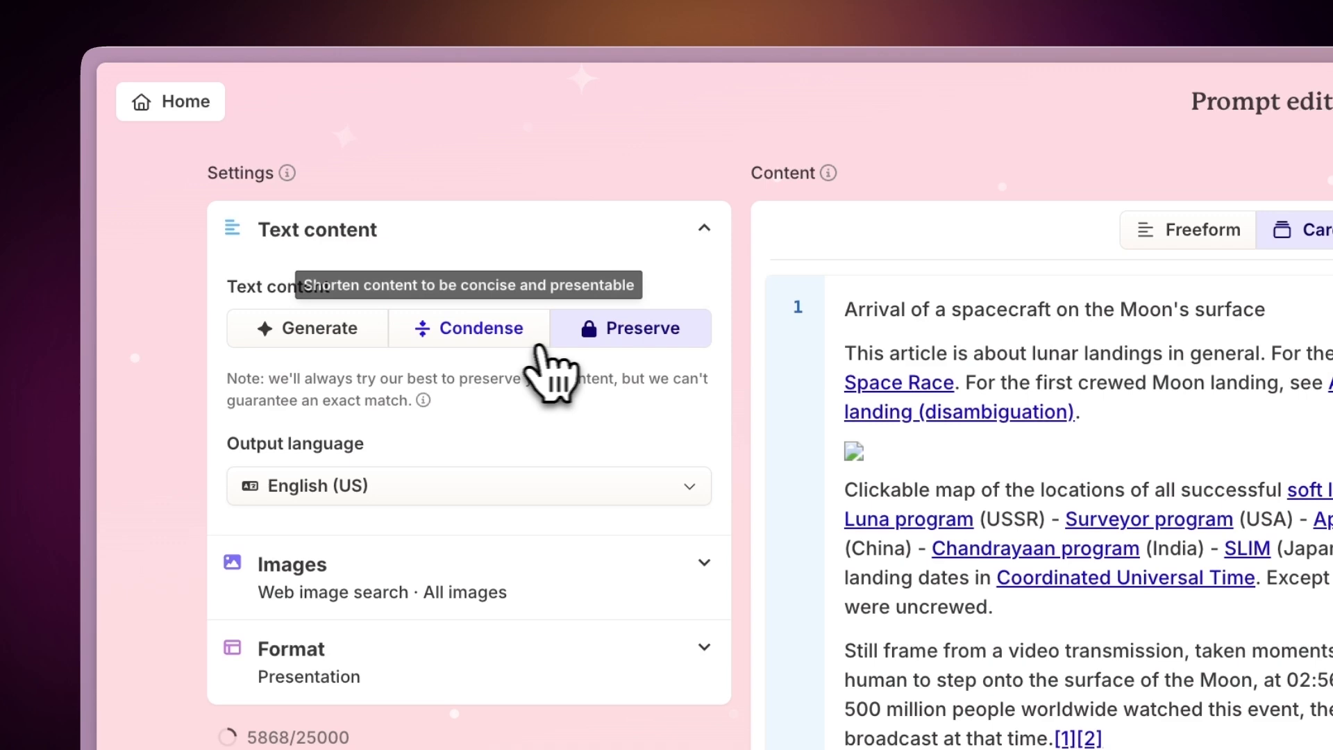
- Generate card text for 'College students' in a 'Neutral, informative, objective' tone
click(468, 328)
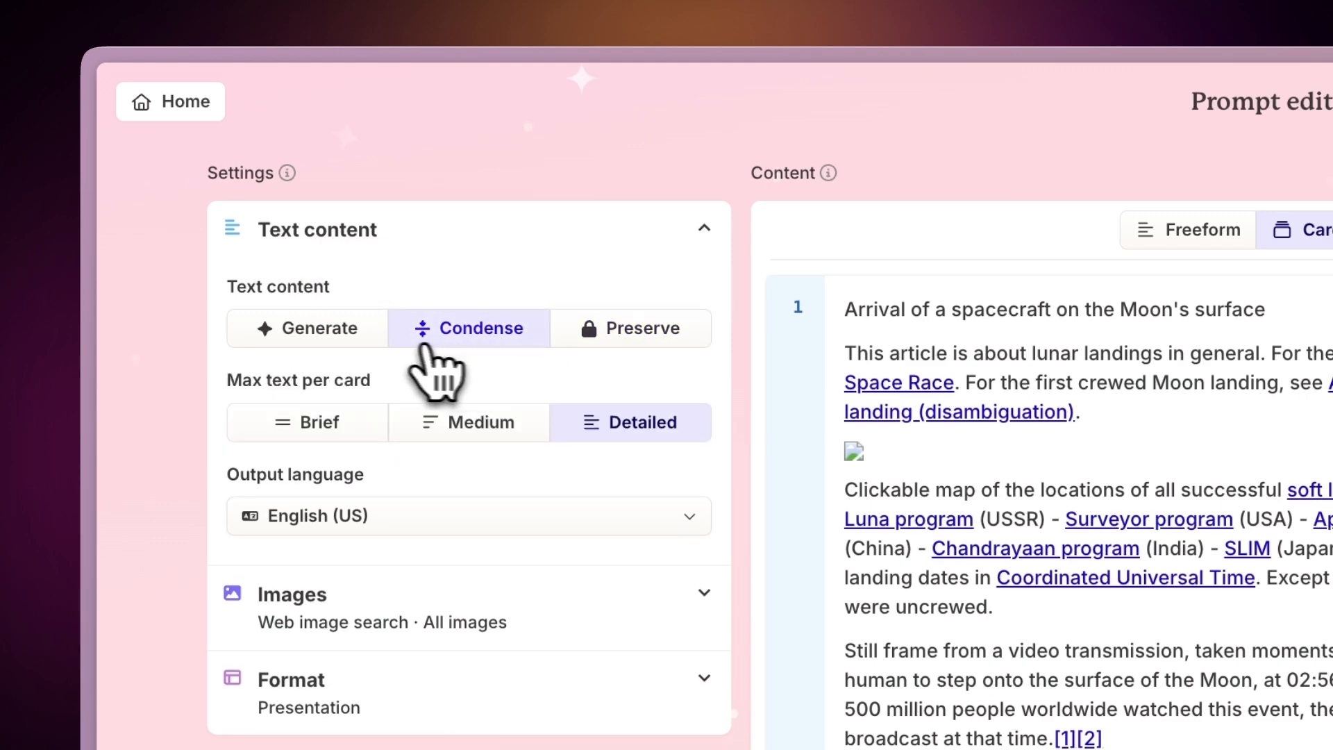
click(306, 328)
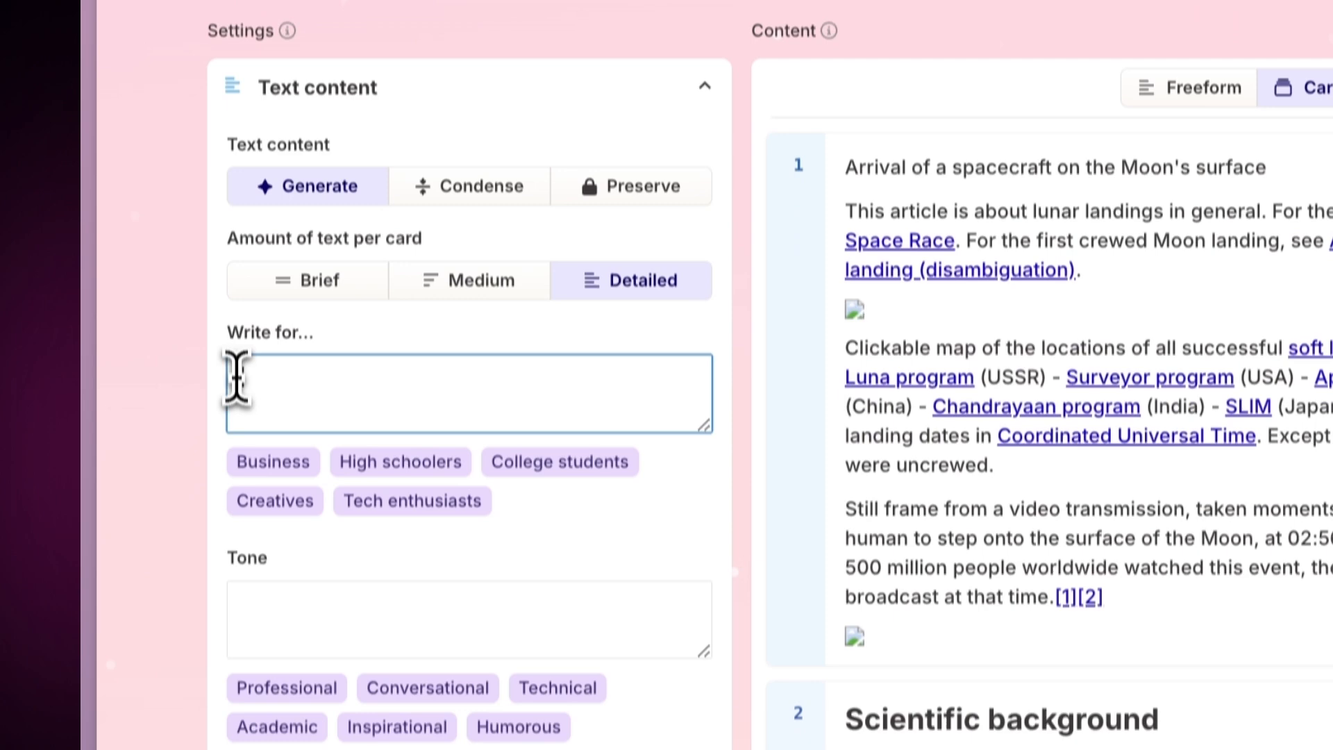
text(College students)
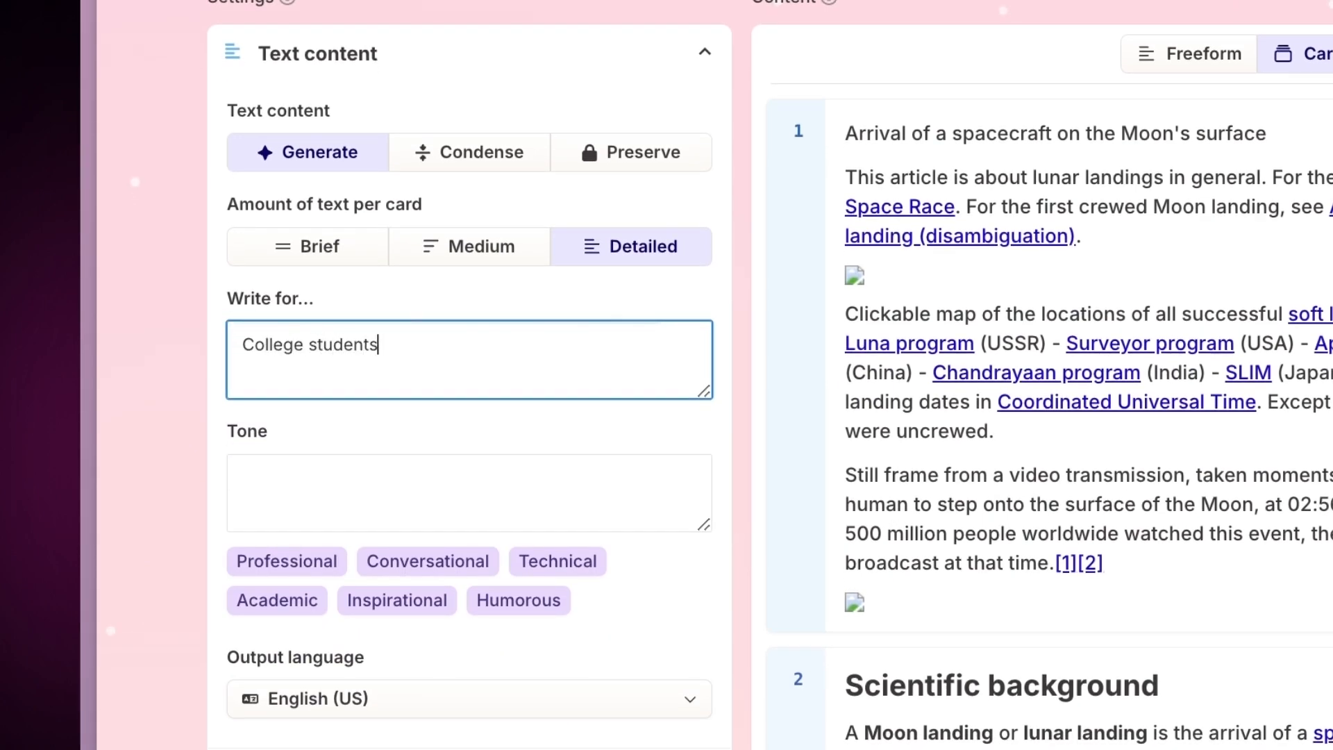
scroll(down, 3)
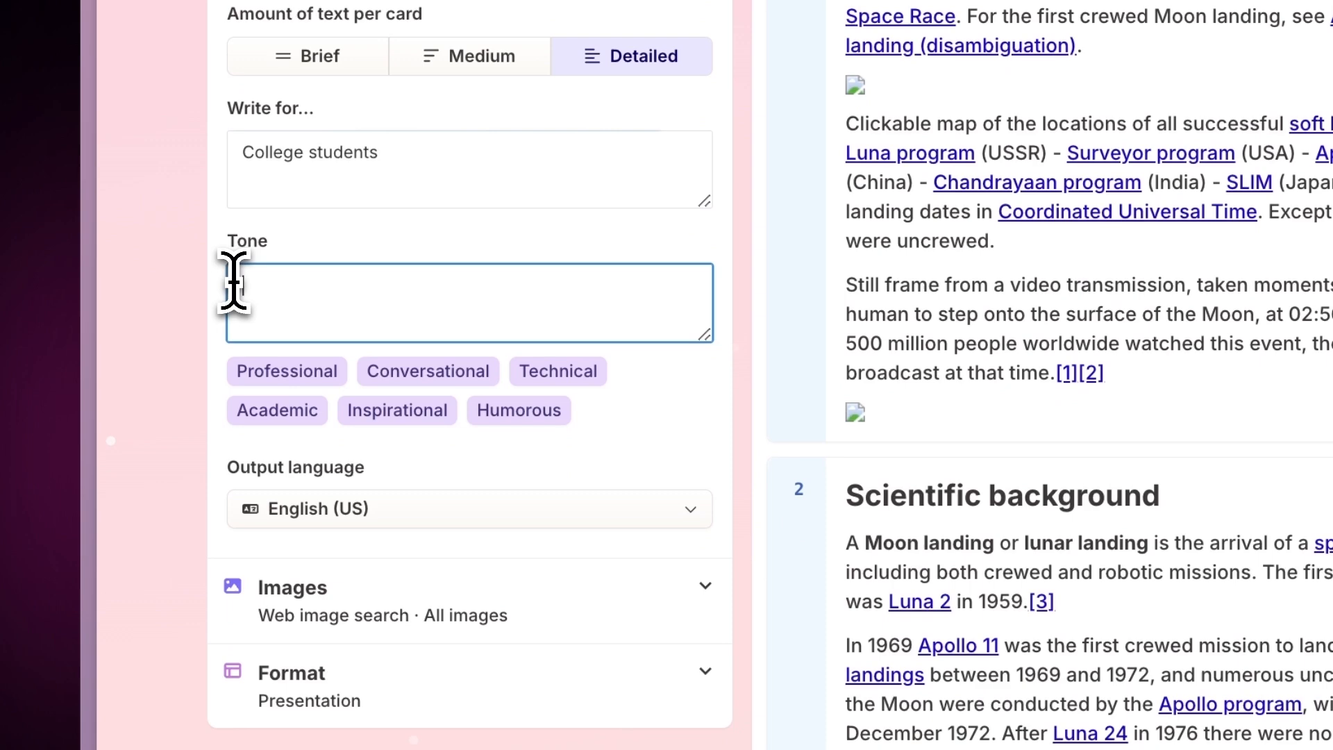
text(Neutral, informative)
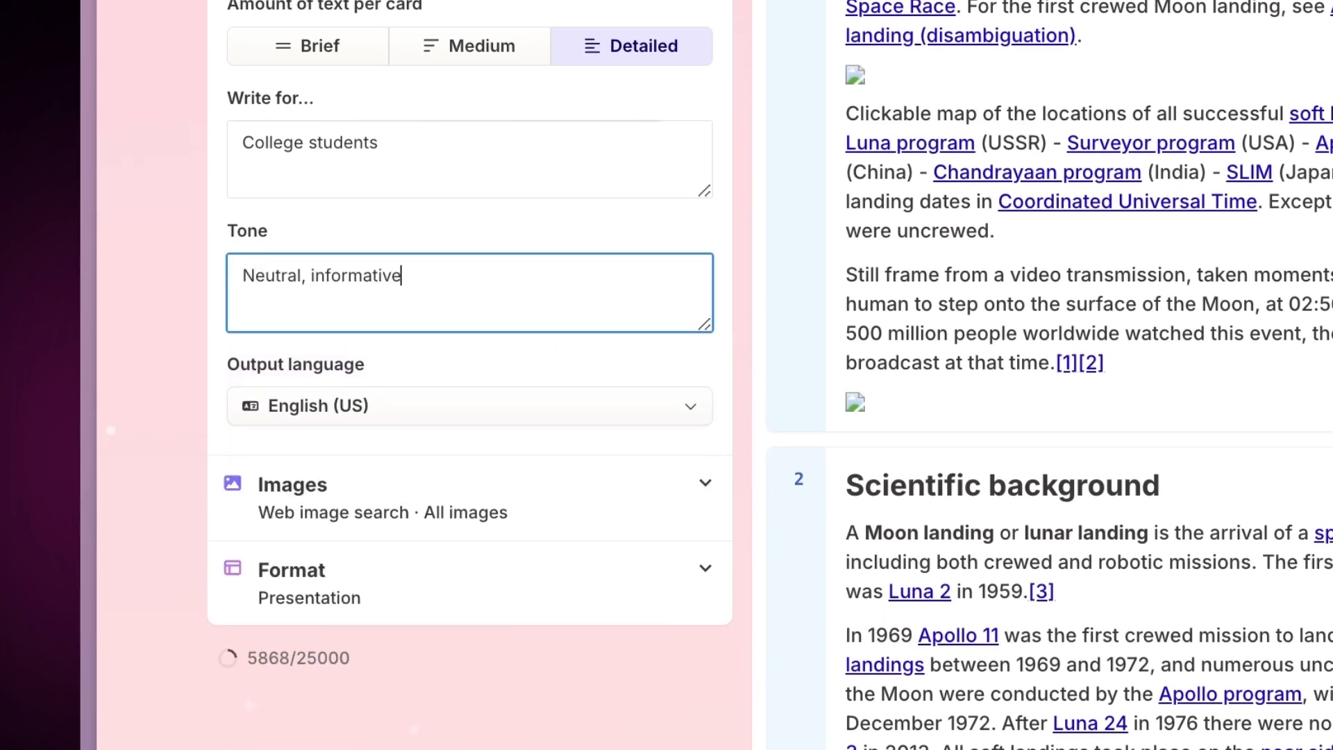
text(, objective)
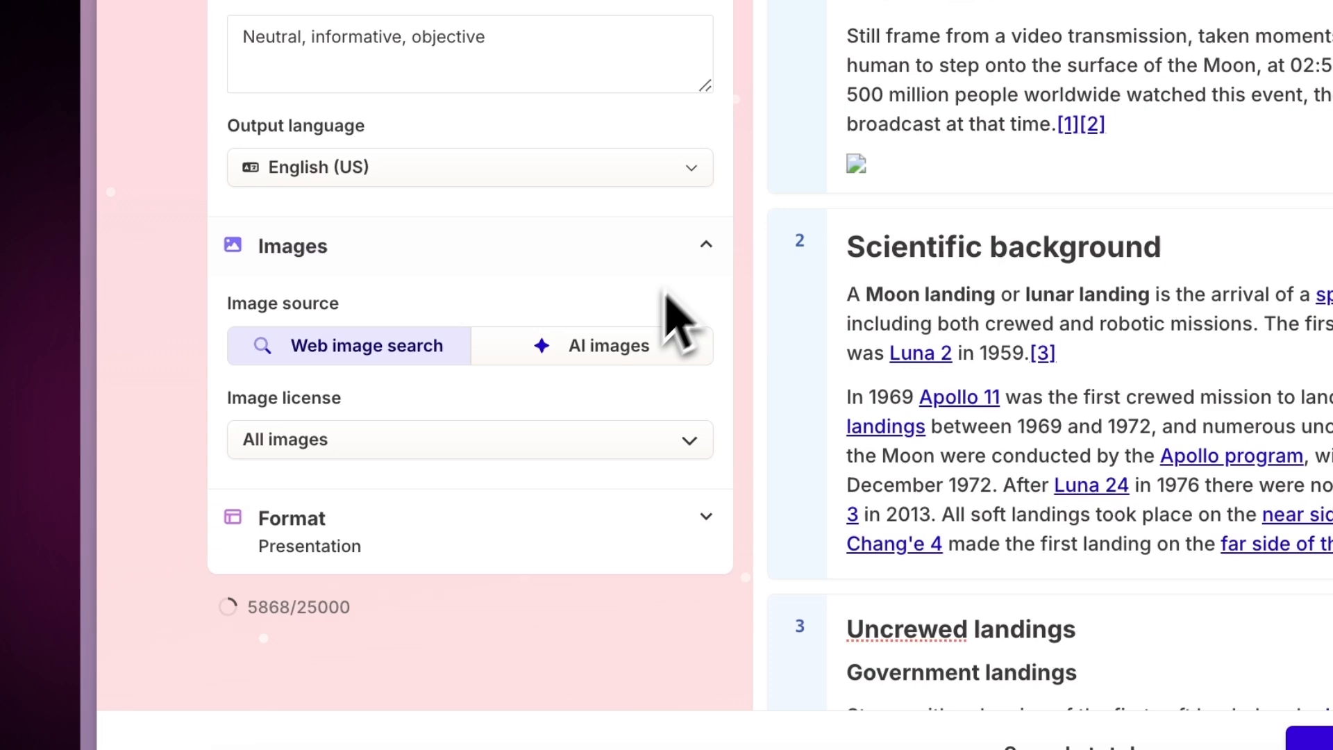
- Set the image style to 'Realistic and detailed' and continue to theme selection
click(607, 346)
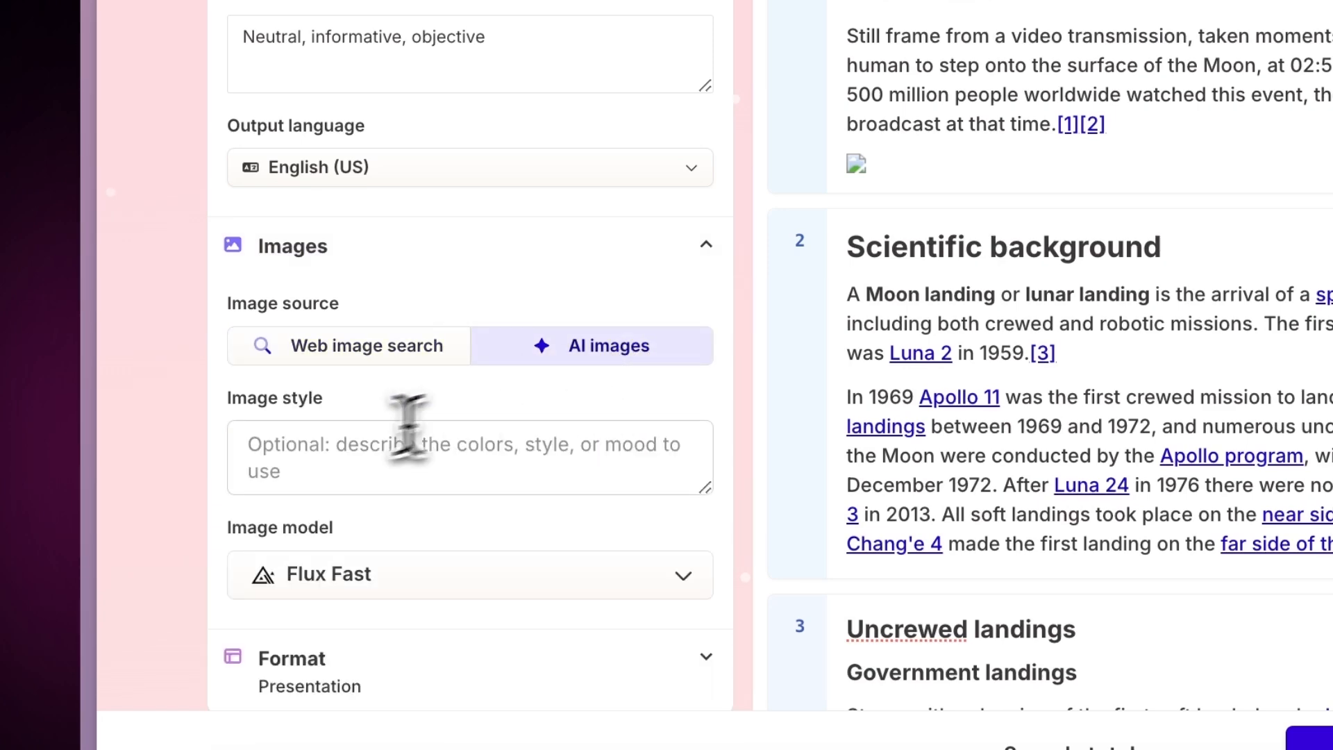
text(Realistic and detailed)
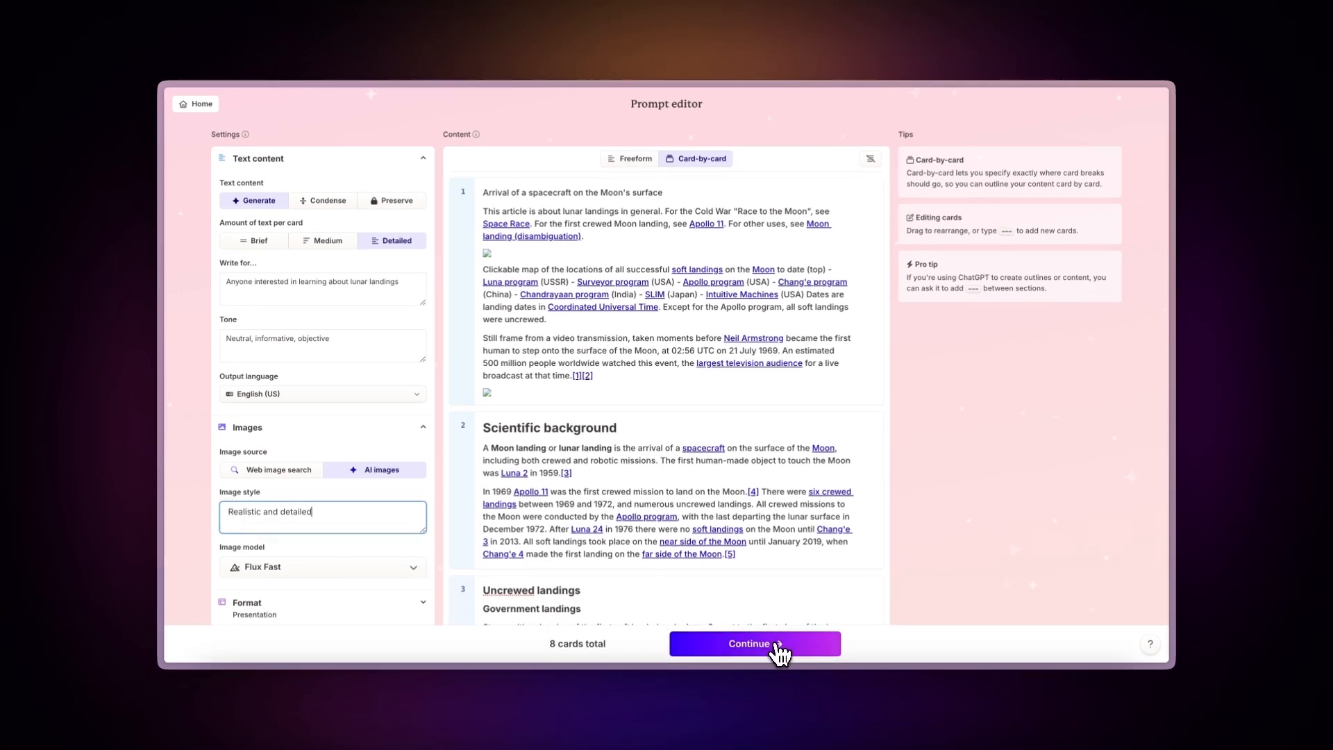
click(753, 643)
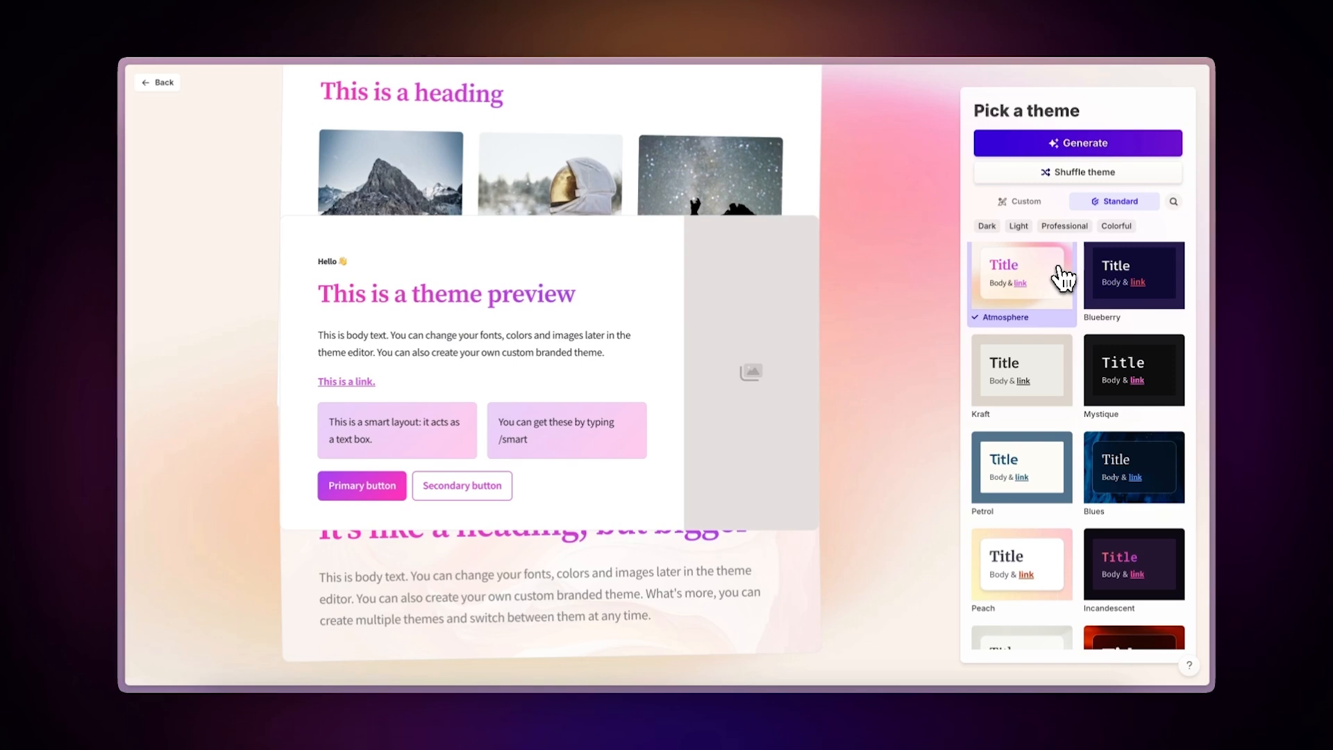
- Preview the Blueberry, Mystique, Kraft and Petrol themes on the sample card
click(1132, 274)
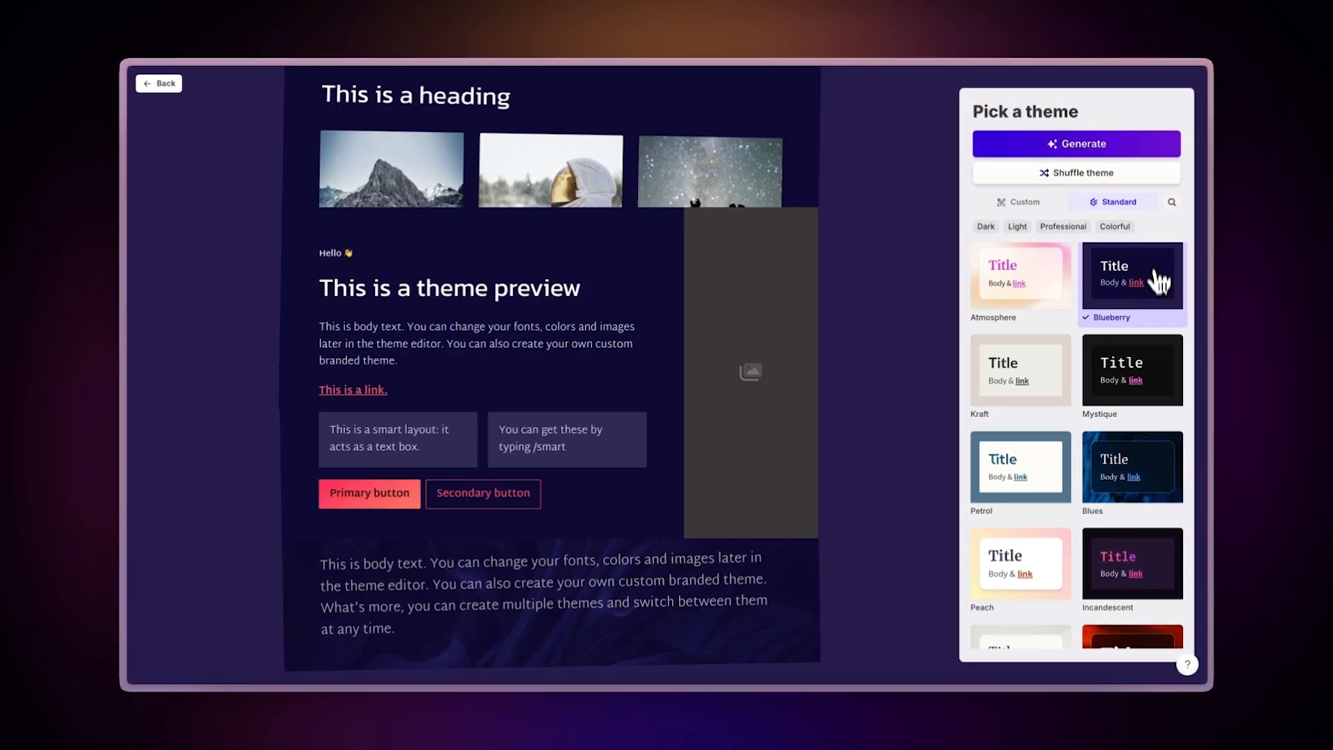
click(1130, 369)
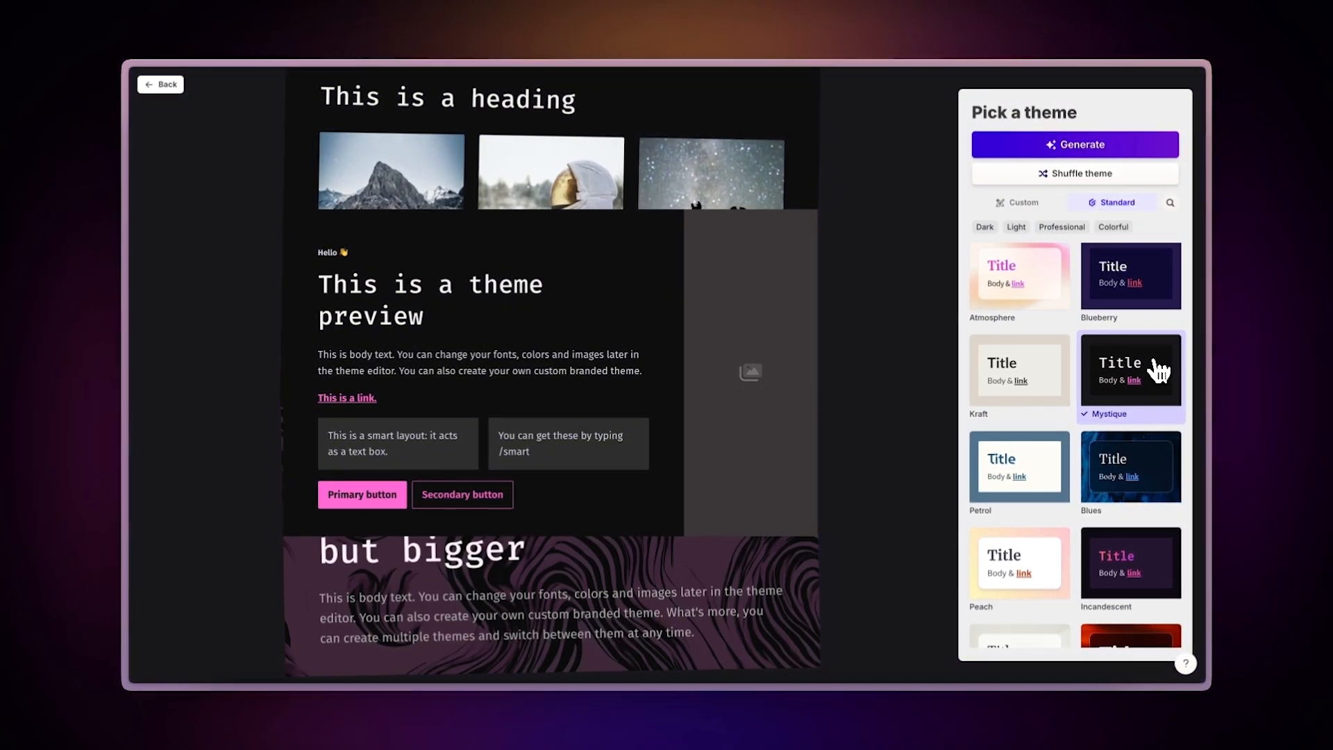
click(1018, 369)
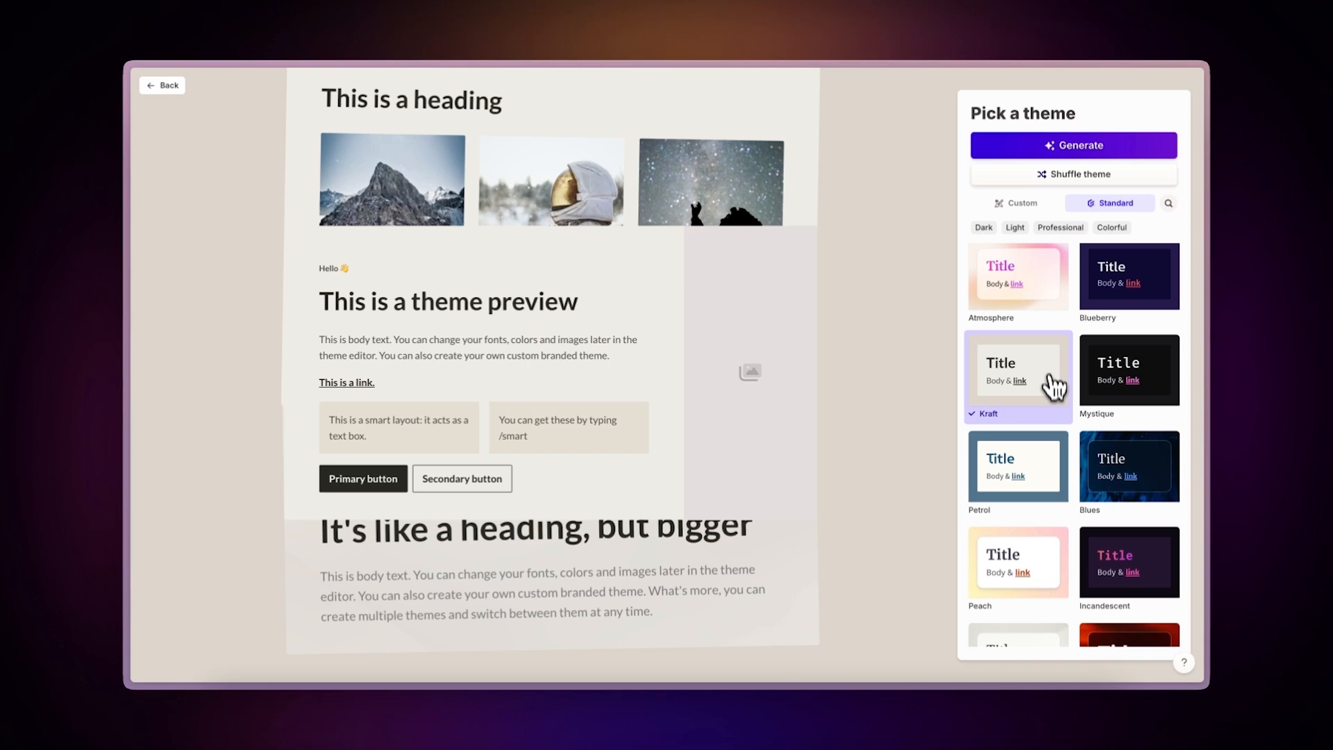
click(1018, 466)
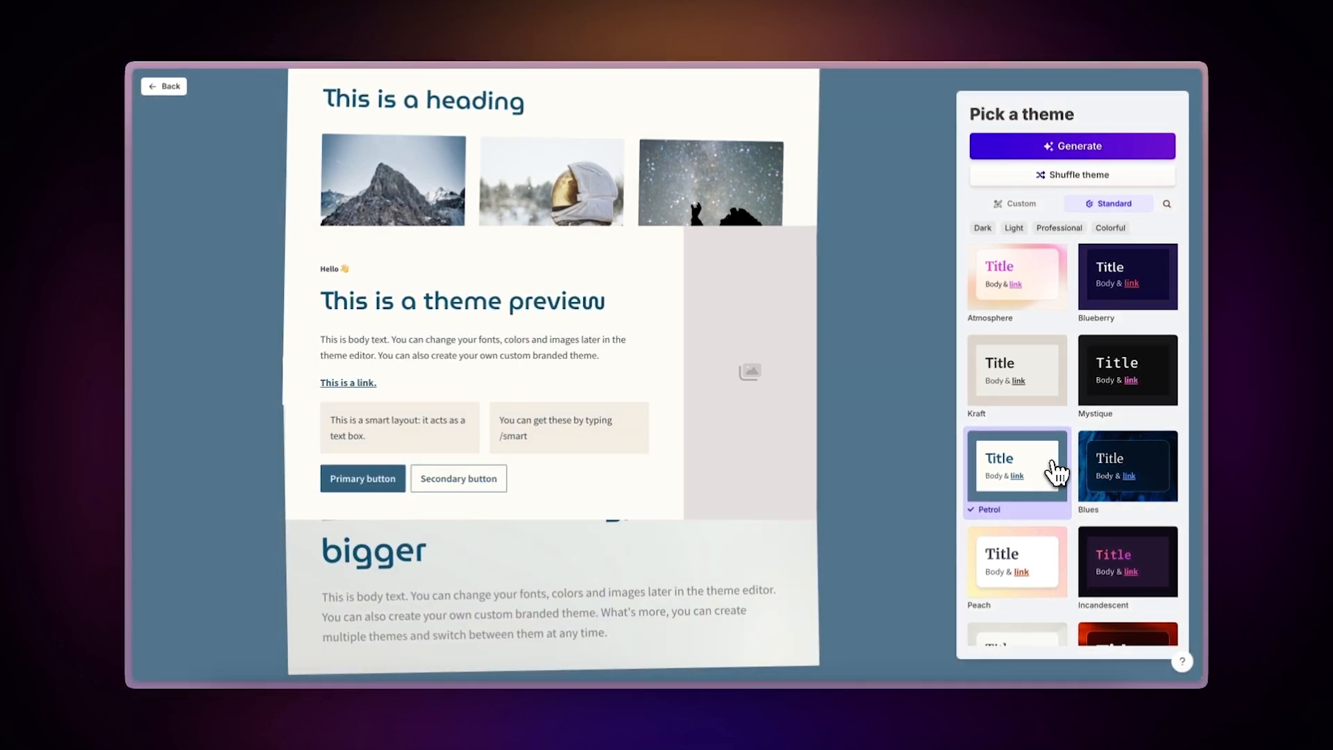
click(1125, 463)
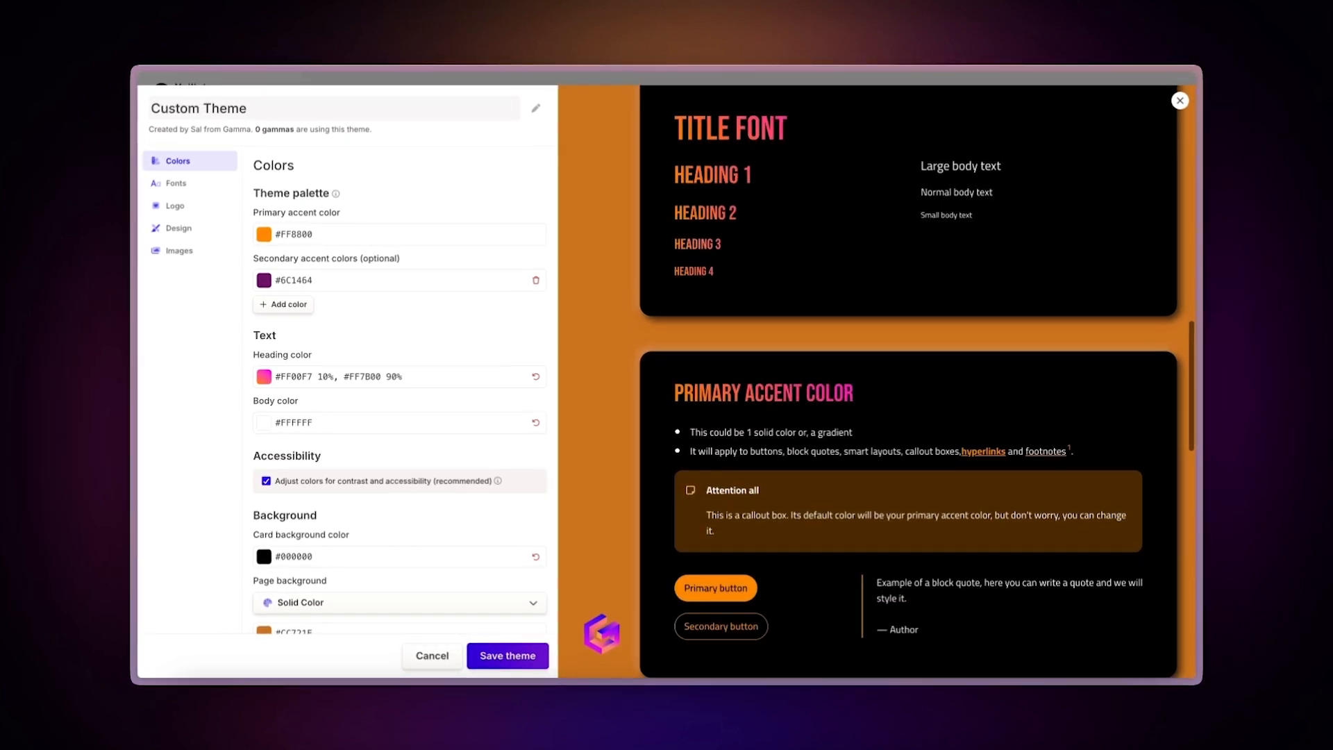
- Choose the starry Stardust theme and generate the Moon landing deck
scroll(down, 3)
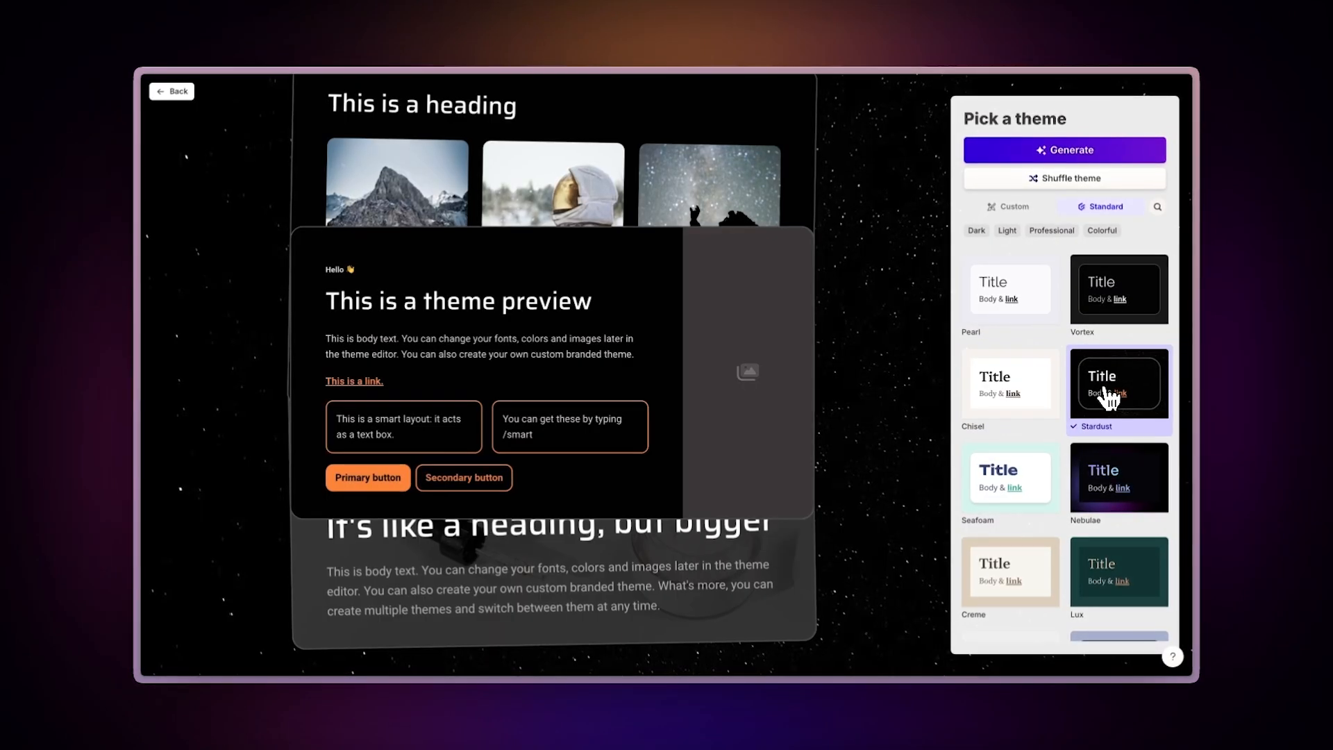
click(1062, 150)
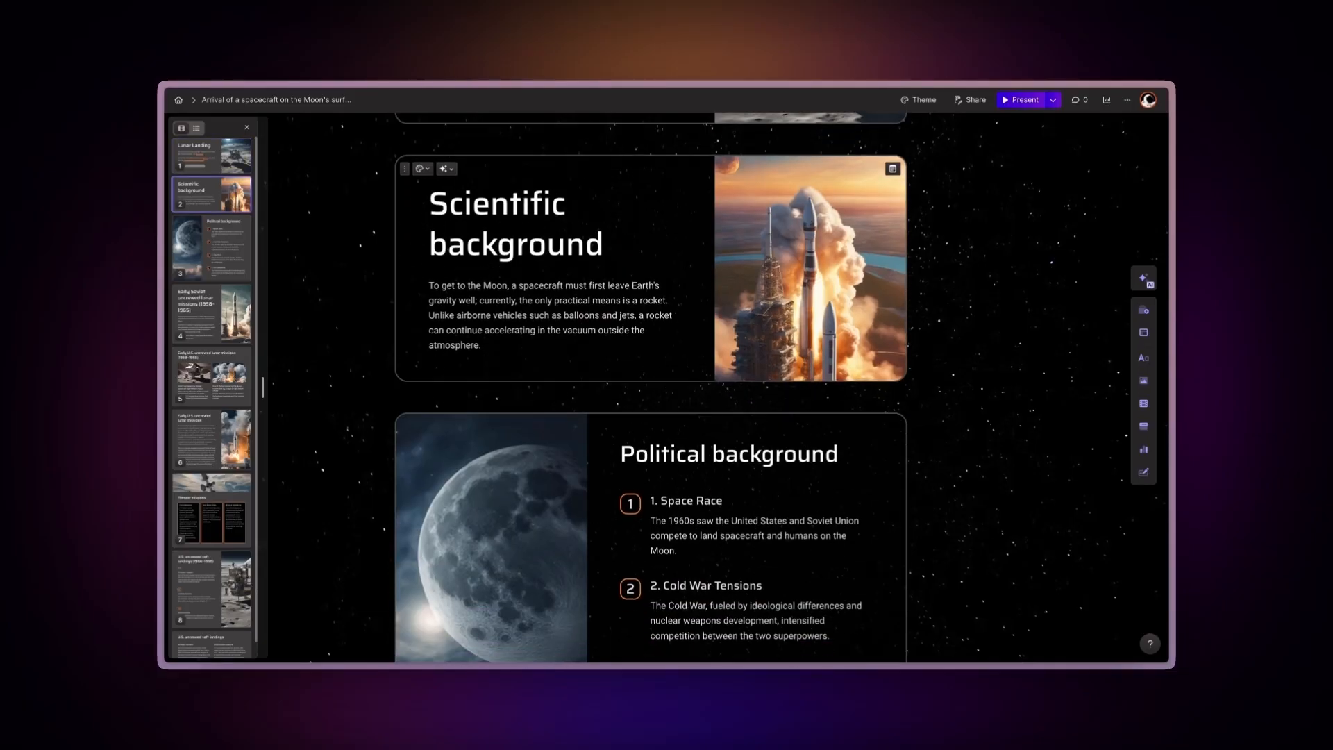
- Apply the 'Images with text' layout to the Early U.S. uncrewed lunar missions card
scroll(down, 3)
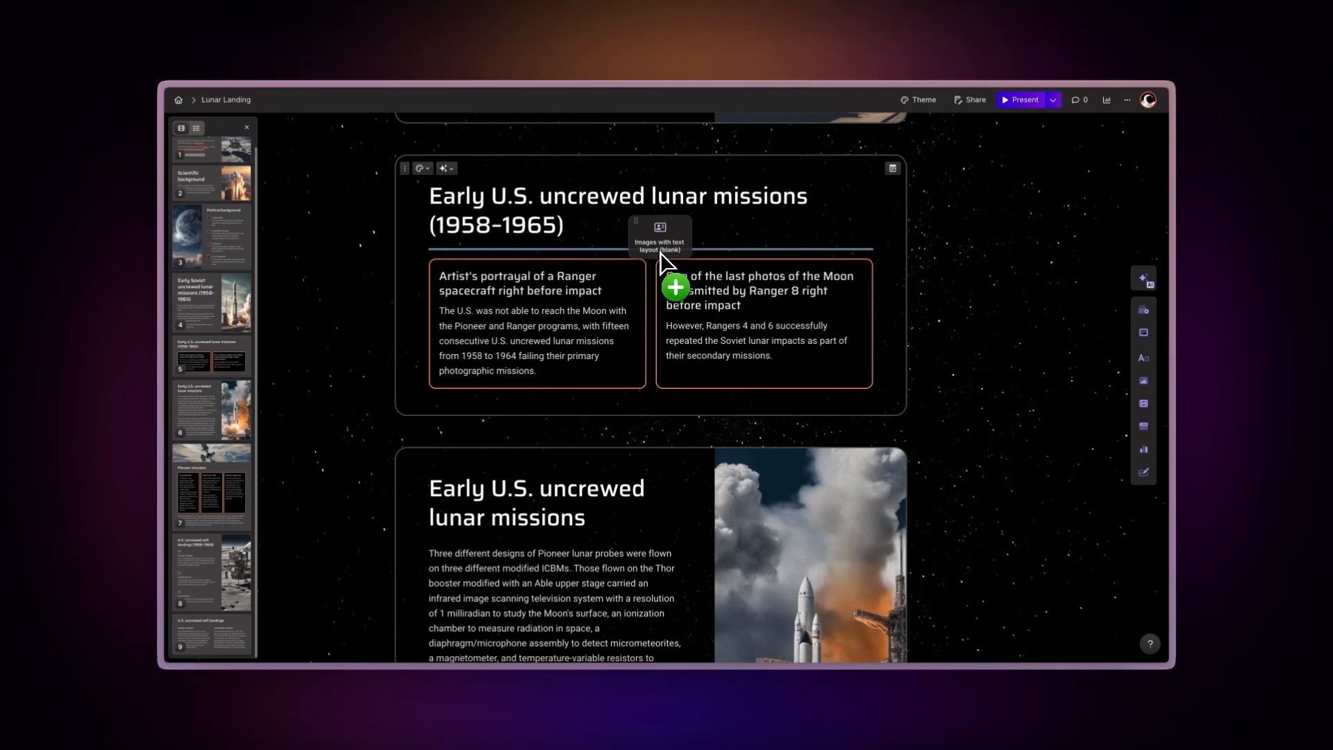
click(675, 288)
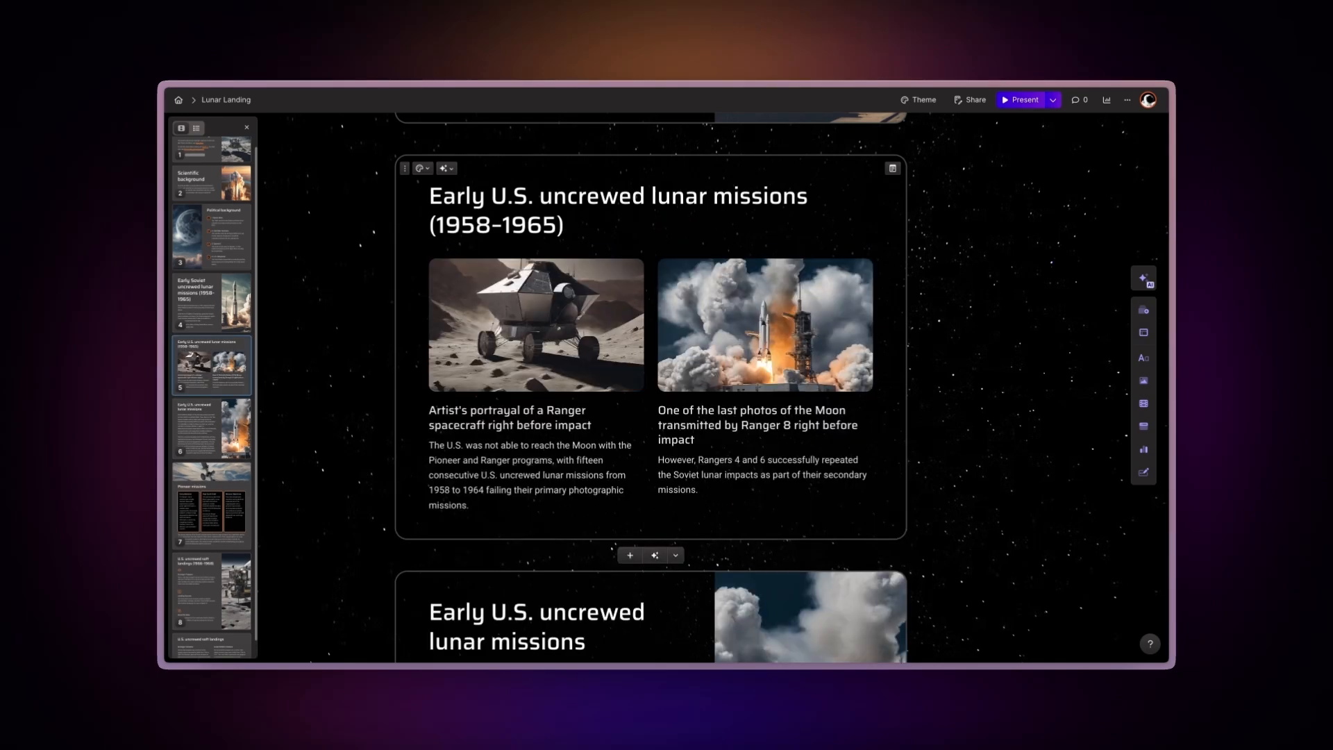
scroll(down, 3)
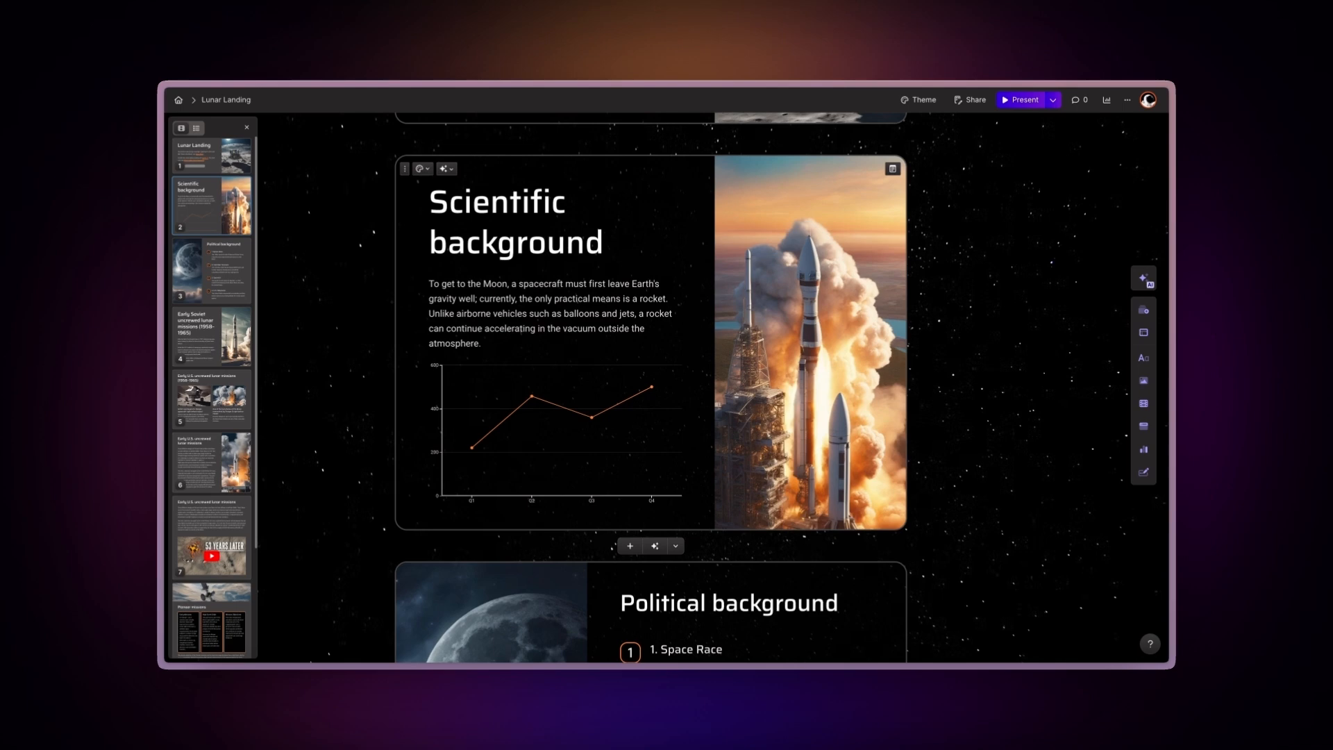
scroll(down, 3)
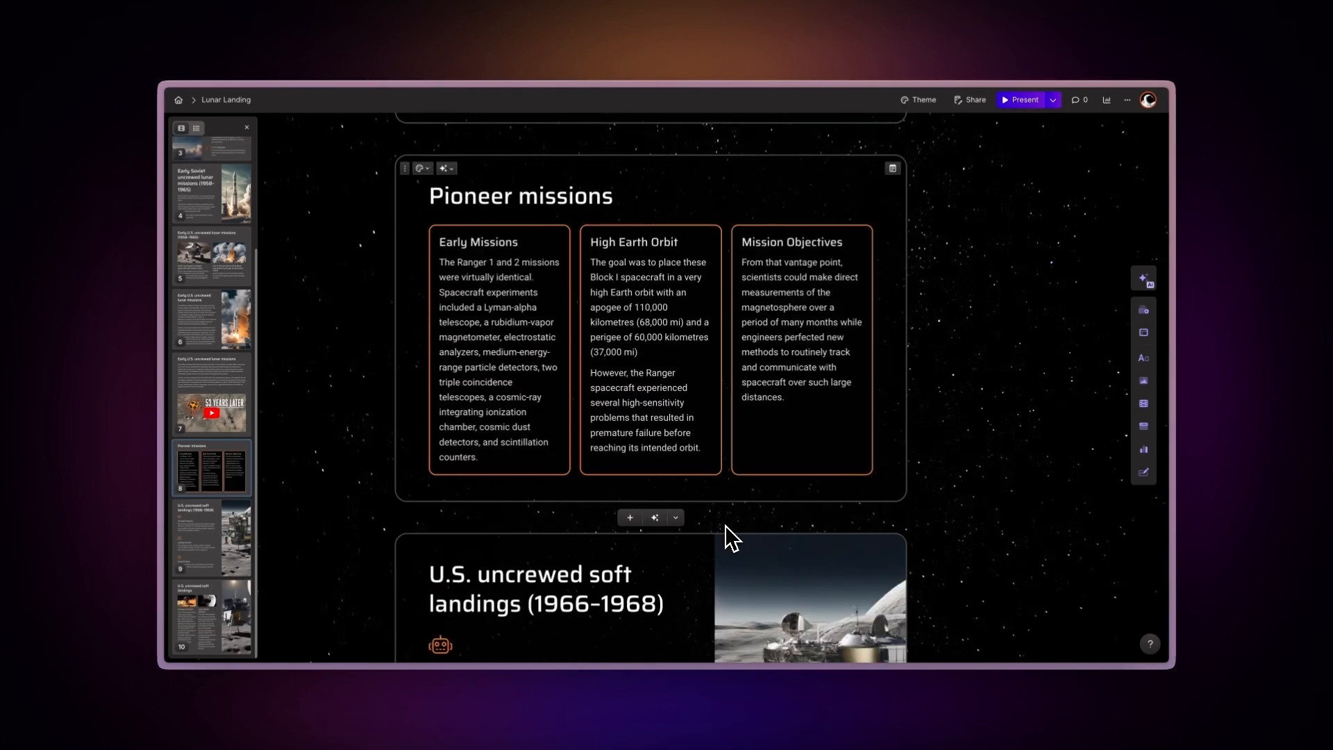
- Use the AI edit option 'Make this more visual' on the Pioneer missions card
click(443, 168)
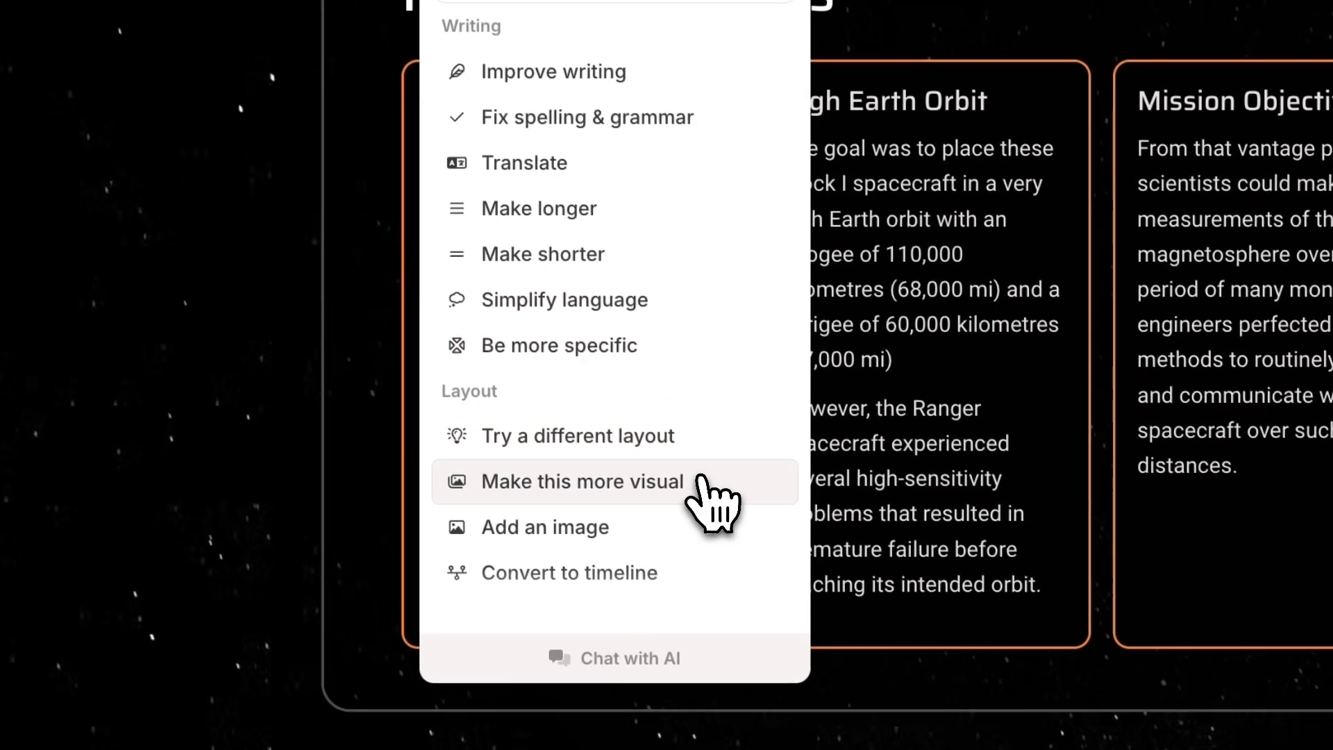
click(580, 481)
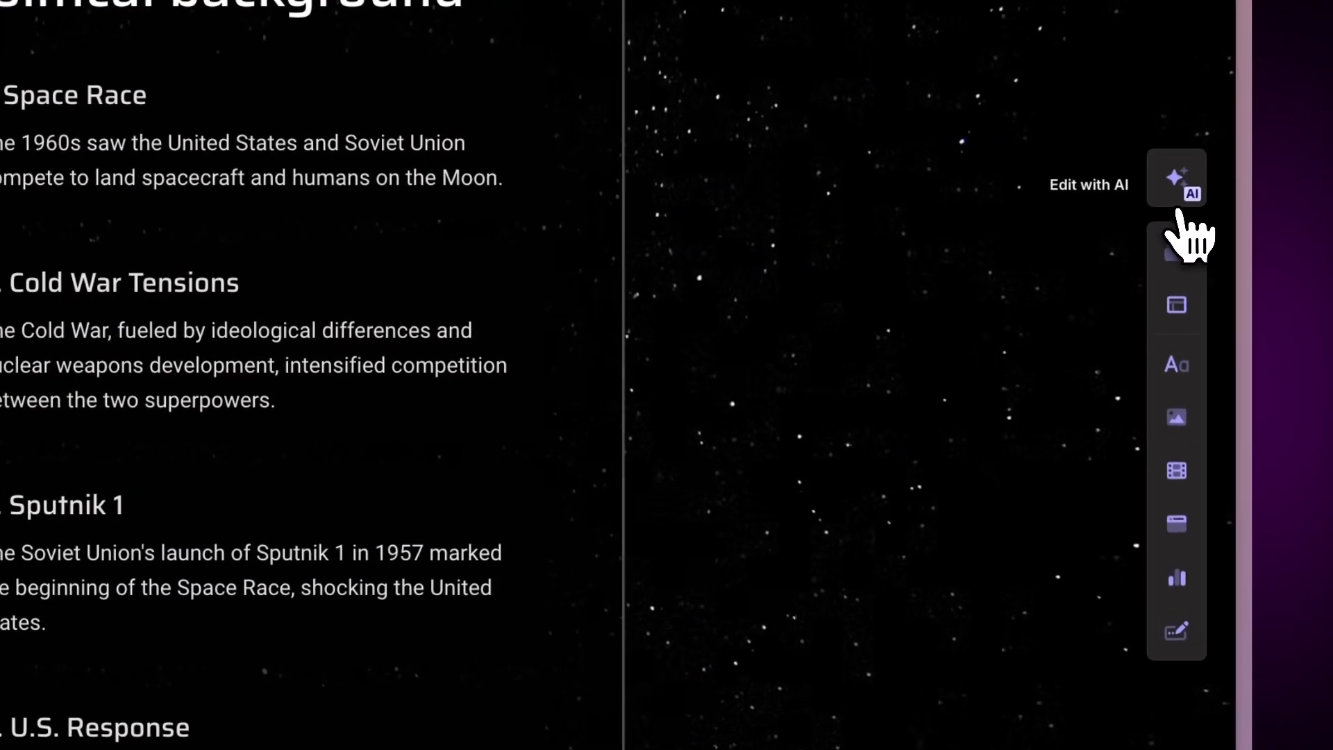
- Ask the AI assistant to 'Turn it into an arrow layout' so Space Race, Cold War Tensions, Sputnik 1, U.S. Response show as arrows
click(1175, 179)
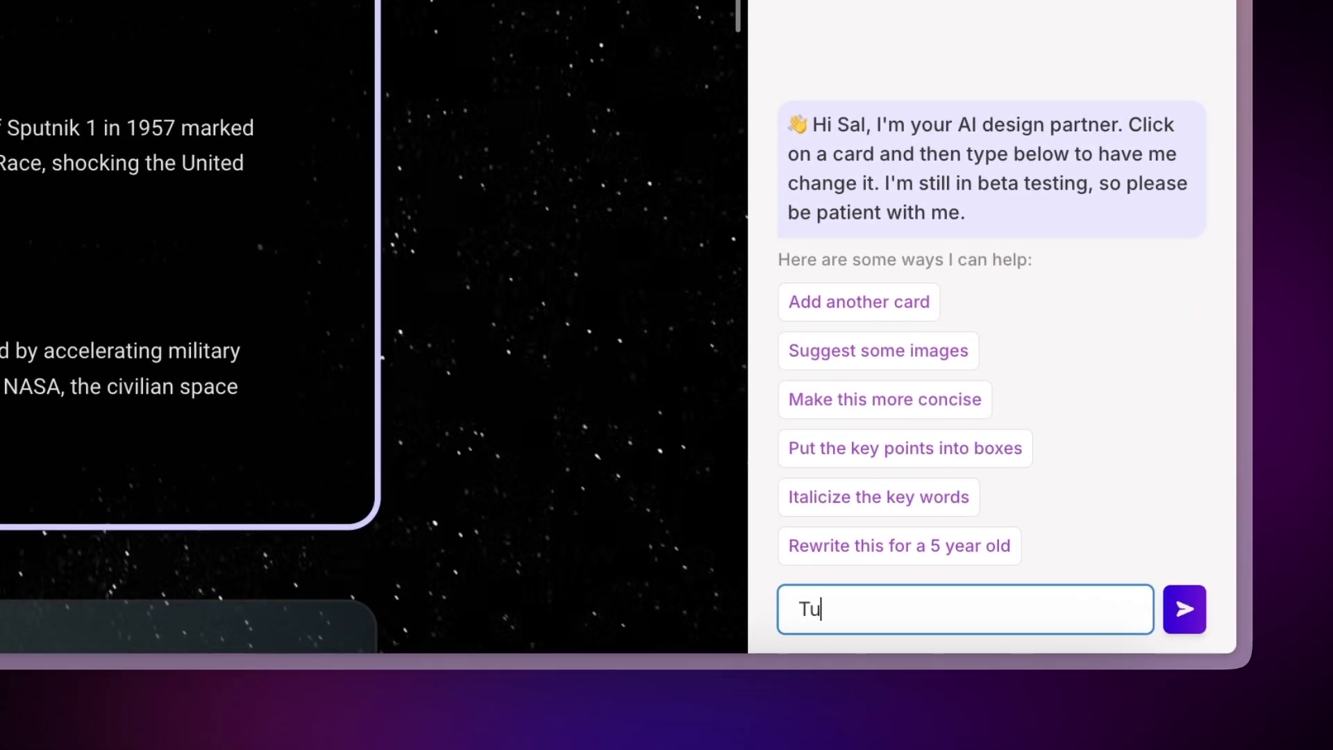
text(Turn it into an arrow layout)
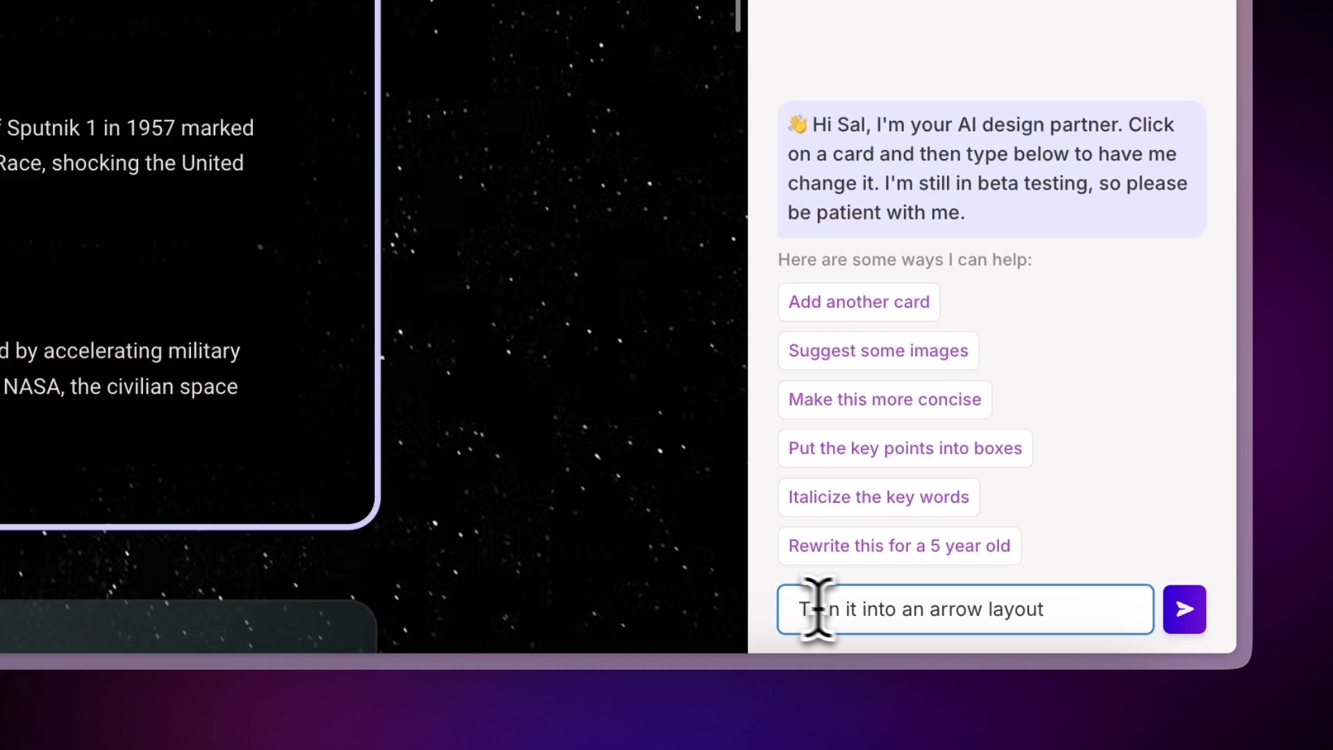
click(1182, 608)
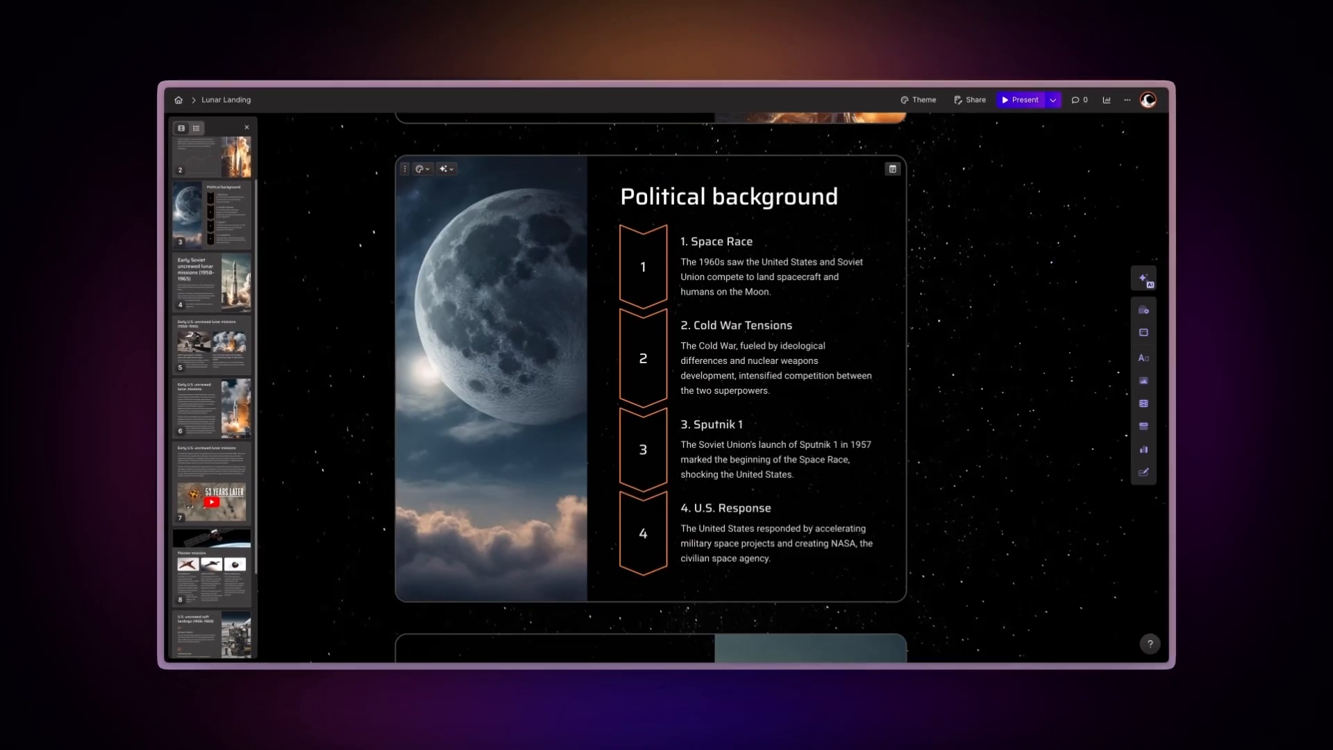